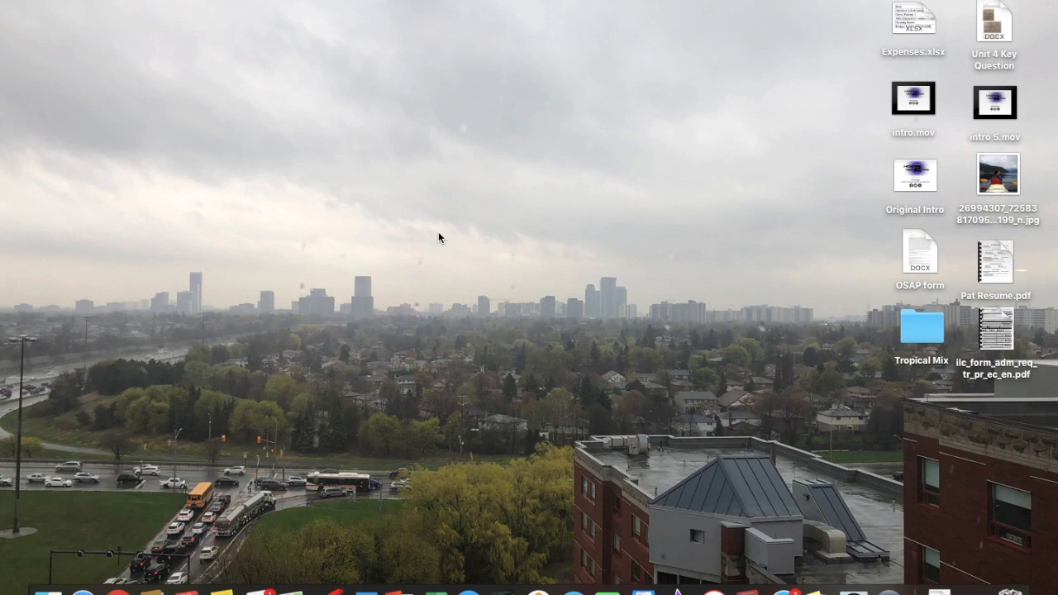
pyautogui.moveTo(945, 310)
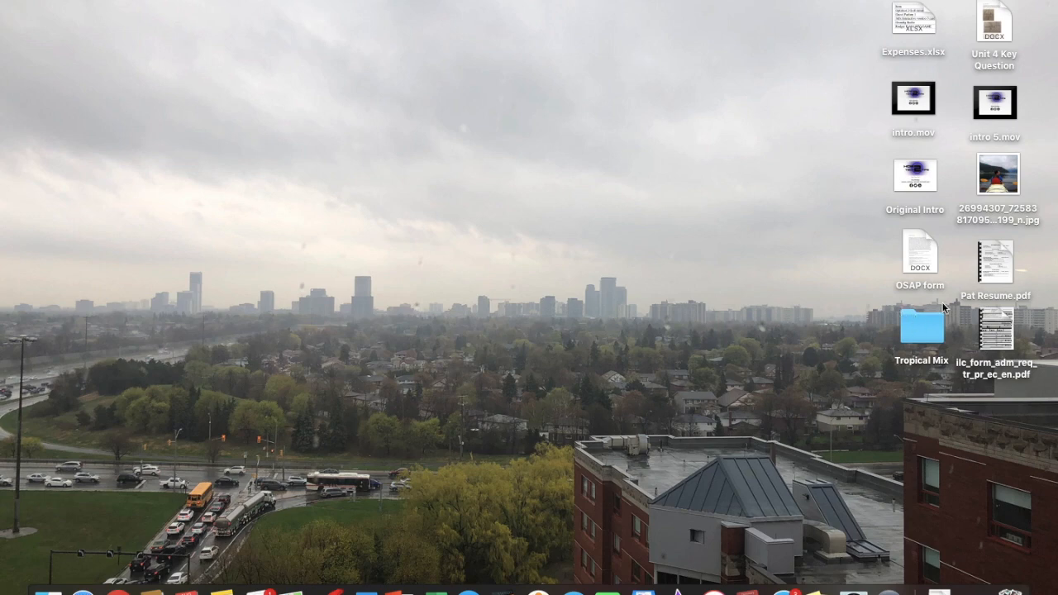
pyautogui.moveTo(913, 410)
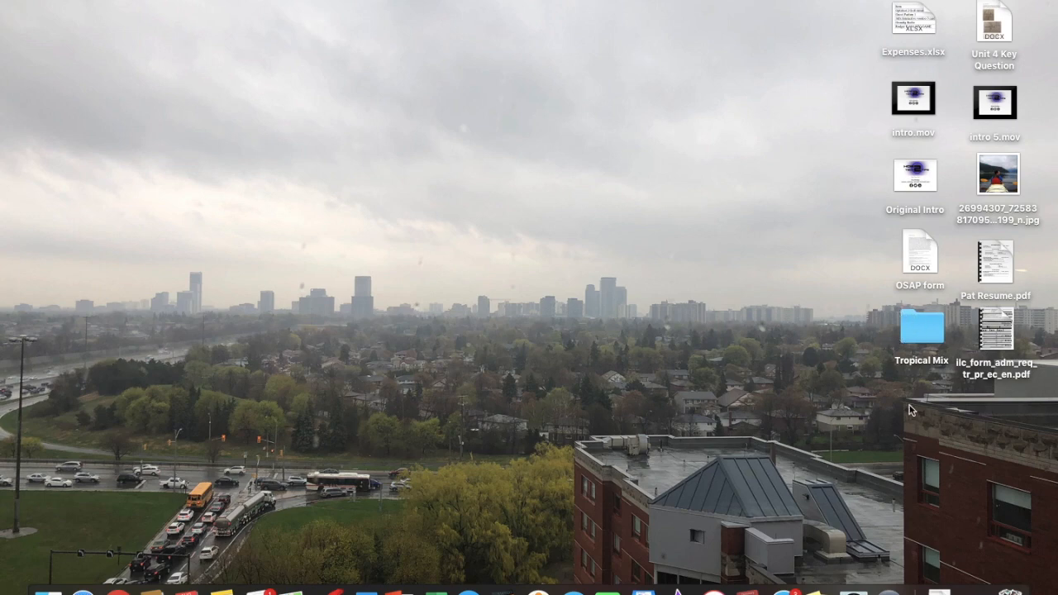
pyautogui.moveTo(698, 53)
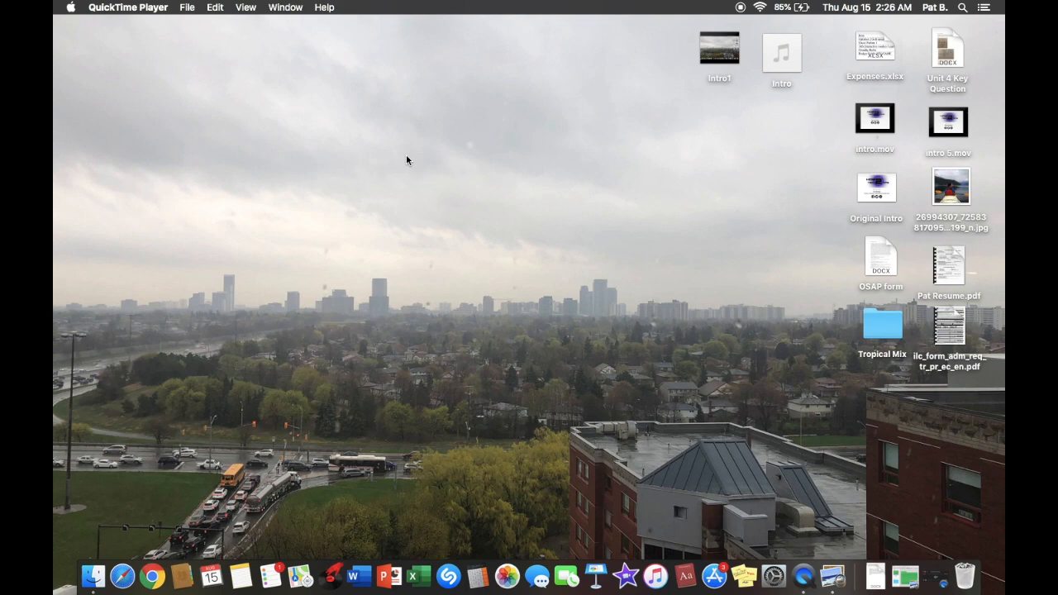
pyautogui.moveTo(668, 223)
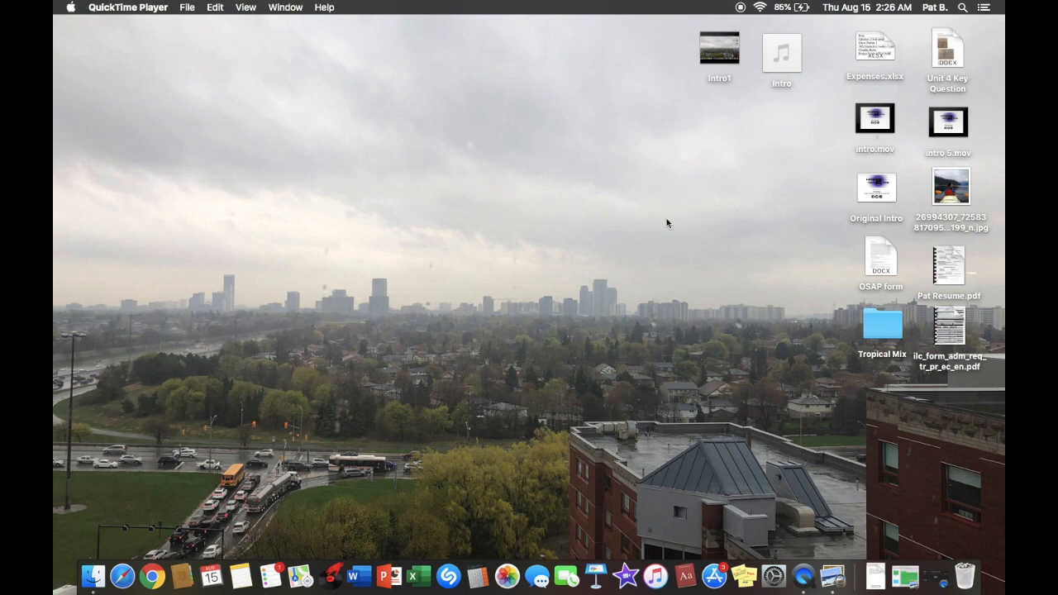
# Create a new untitled folder on the desktop and rename it to 'Green'
pyautogui.rightClick(668, 223)
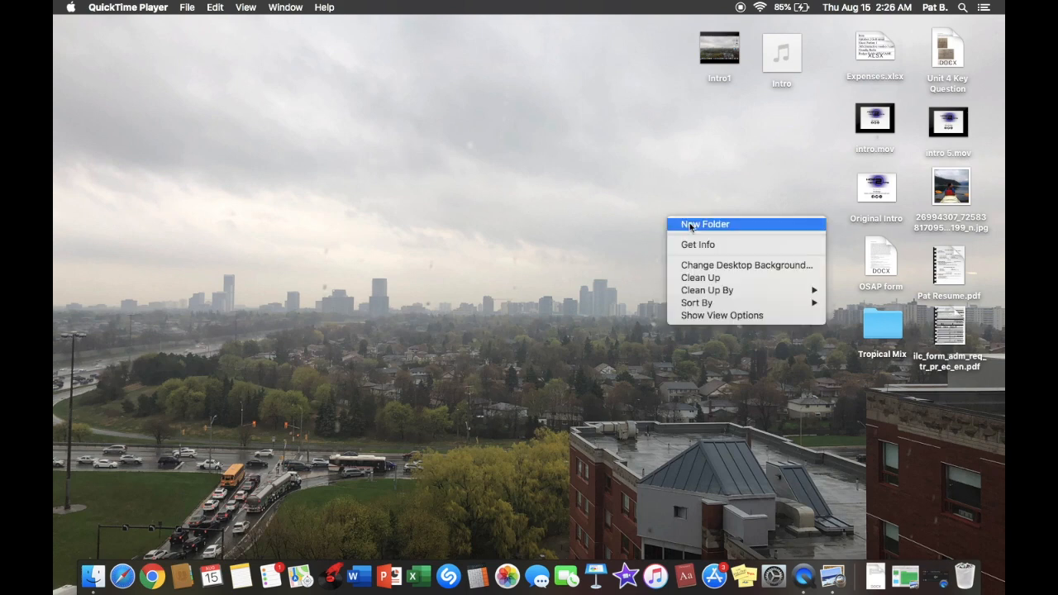
pyautogui.click(704, 225)
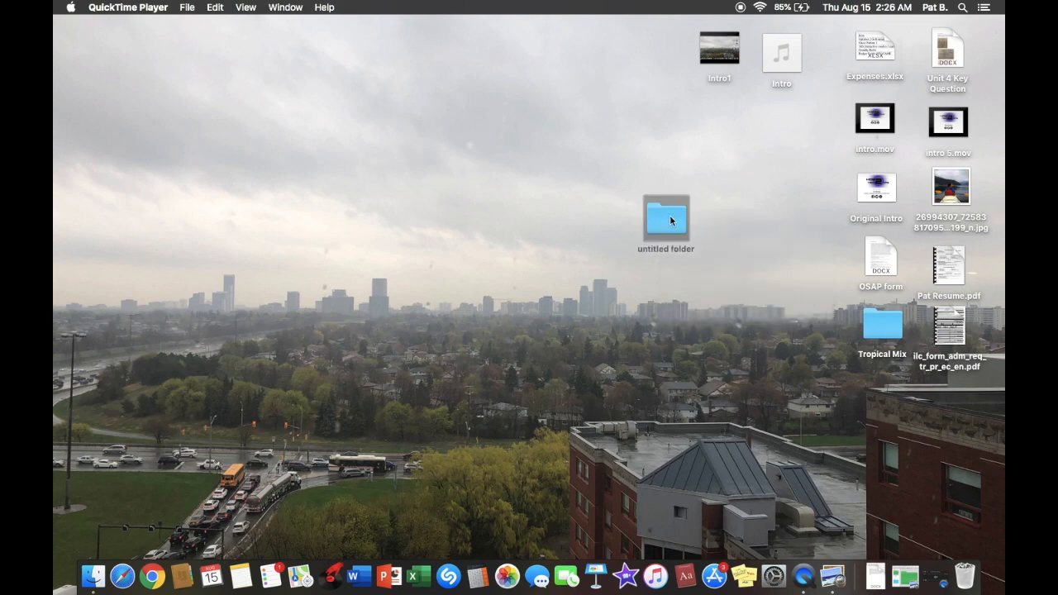
pyautogui.rightClick(665, 219)
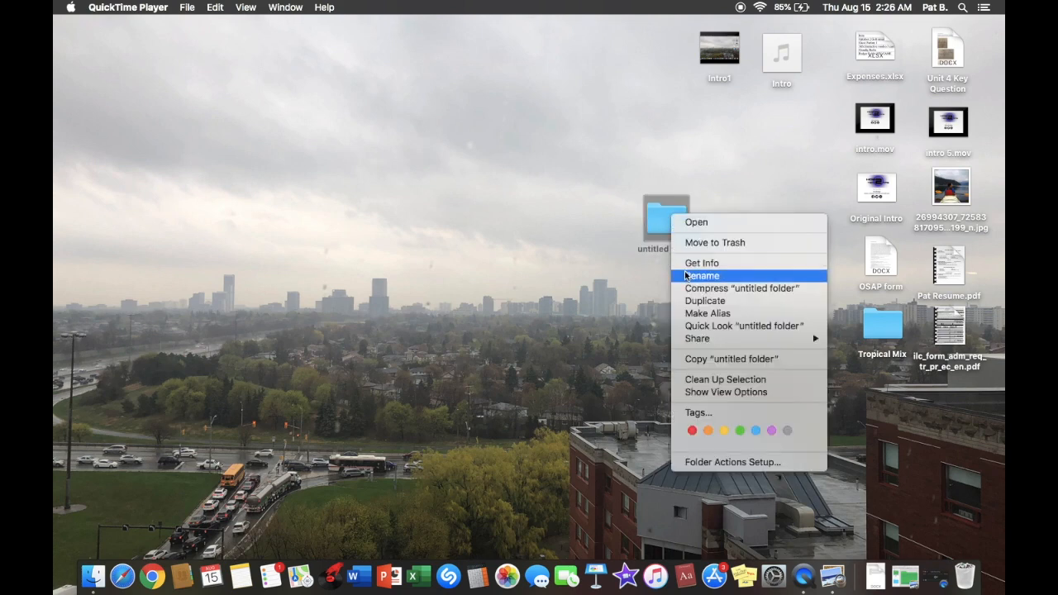
pyautogui.click(684, 277)
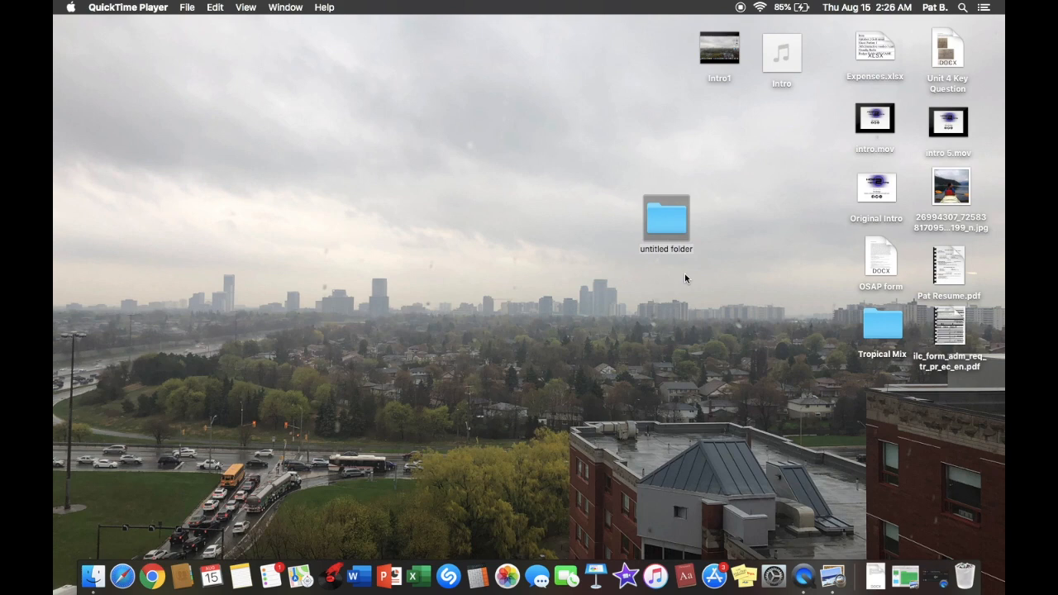
pyautogui.rightClick(665, 218)
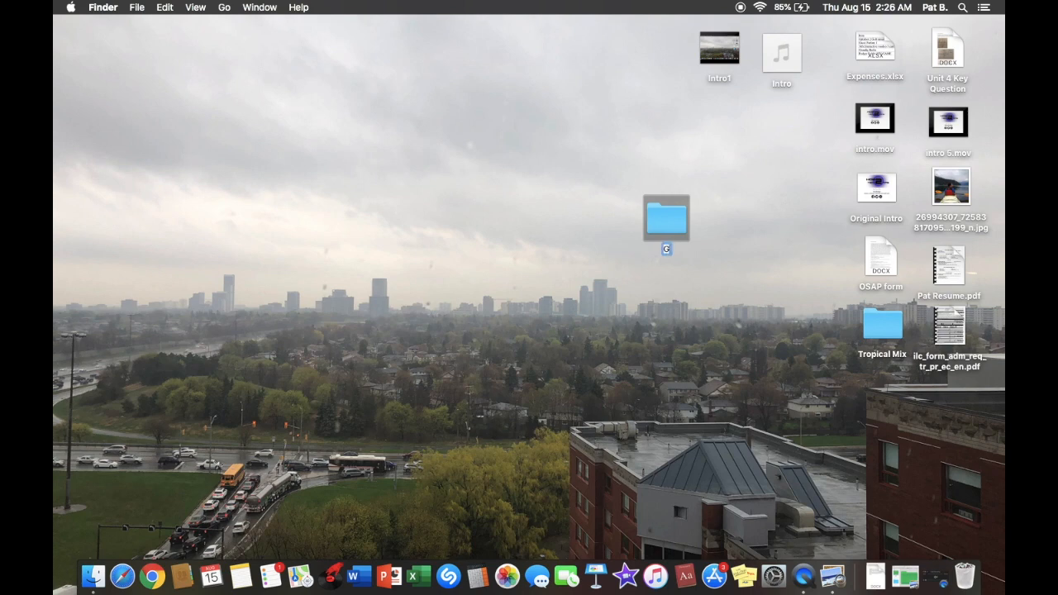
pyautogui.write('Green')
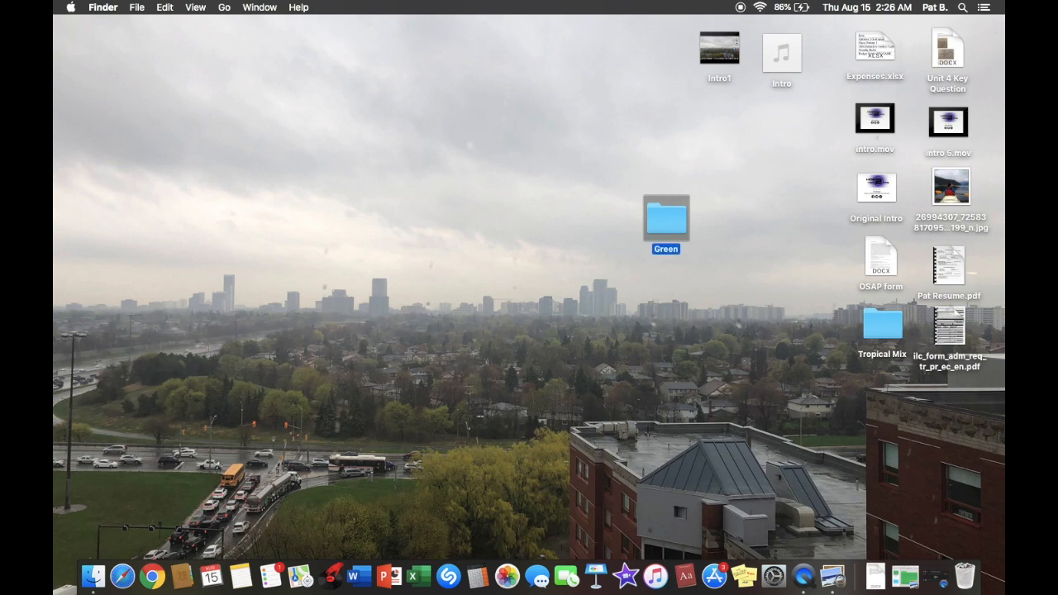
pyautogui.moveTo(668, 175)
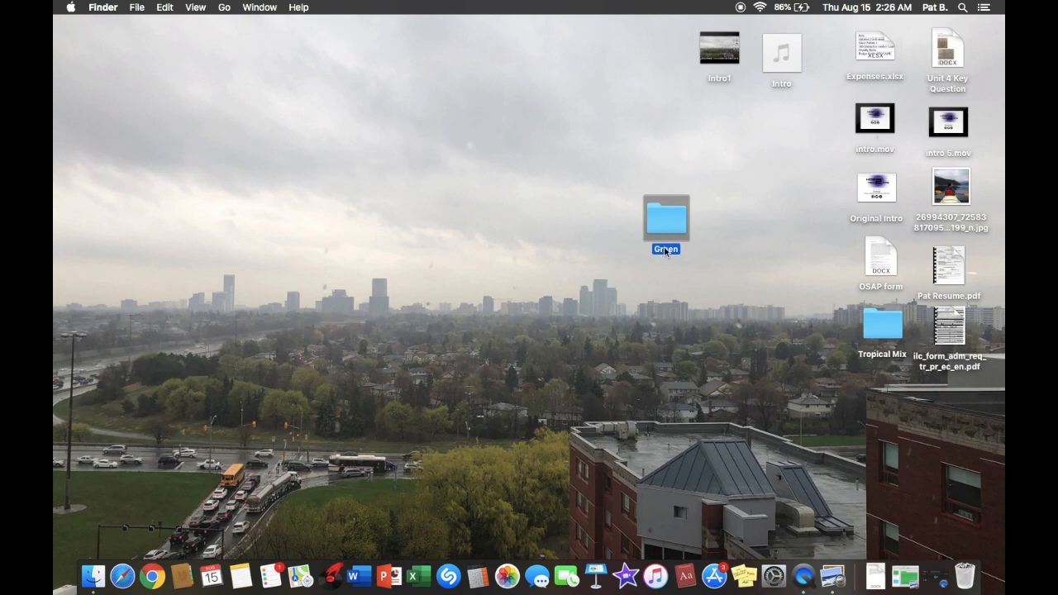
# Show the Green folder's Get Info window and copy its folder icon
pyautogui.rightClick(666, 219)
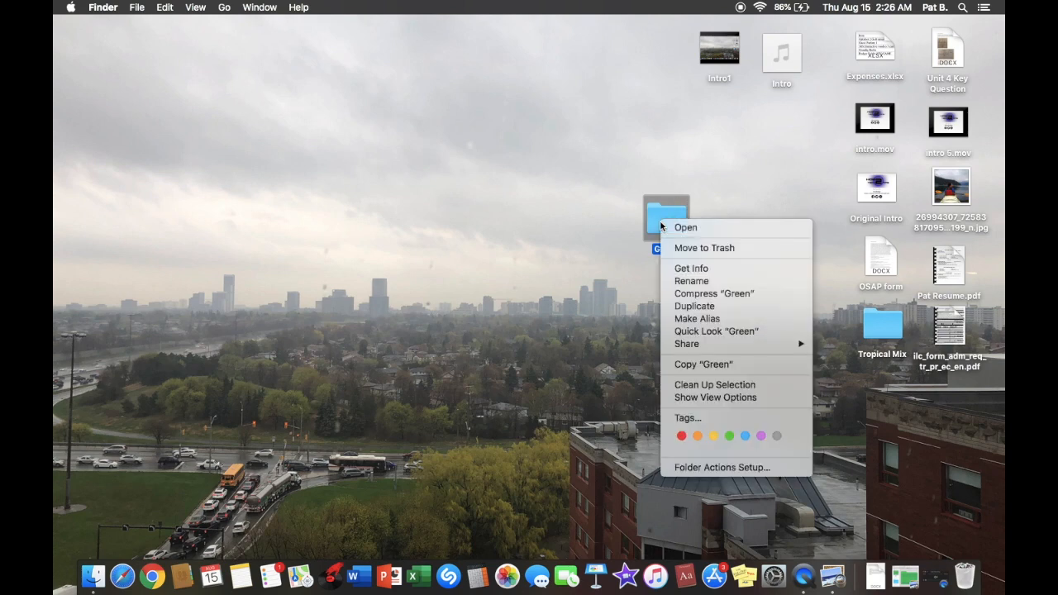
pyautogui.moveTo(691, 268)
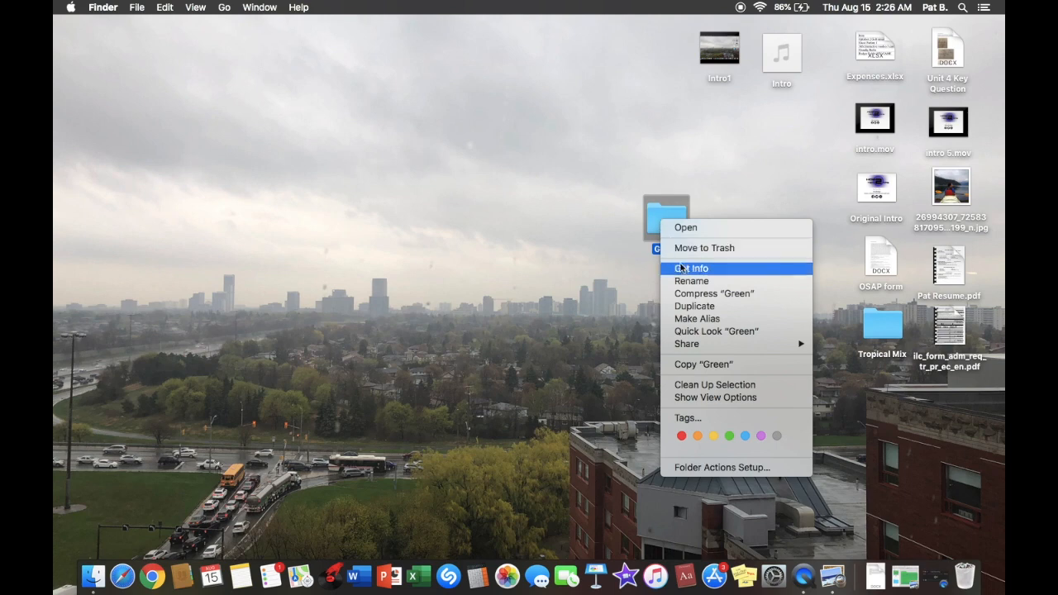
pyautogui.click(691, 267)
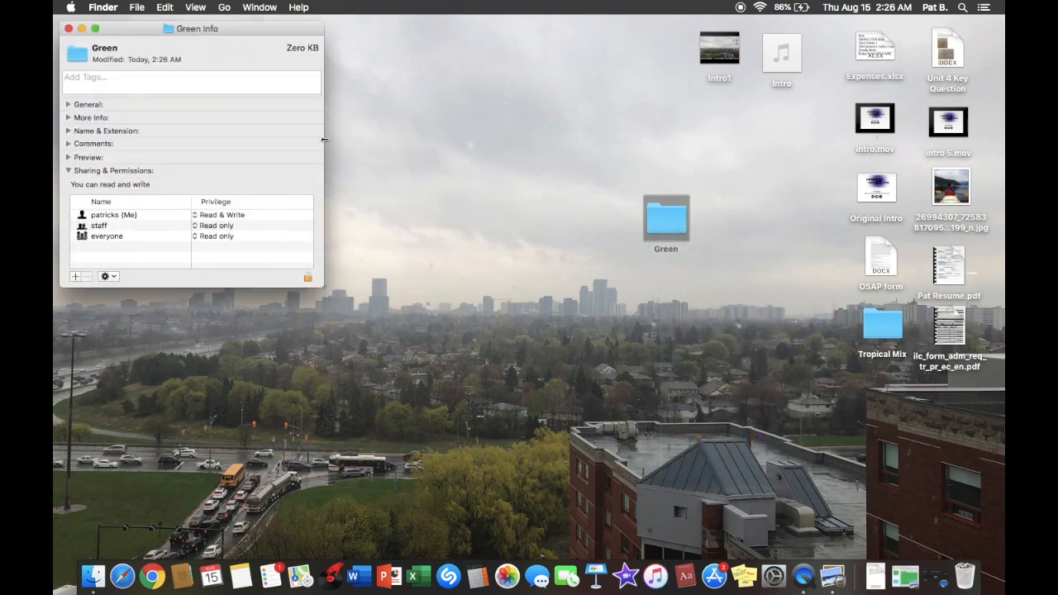
pyautogui.moveTo(180, 146)
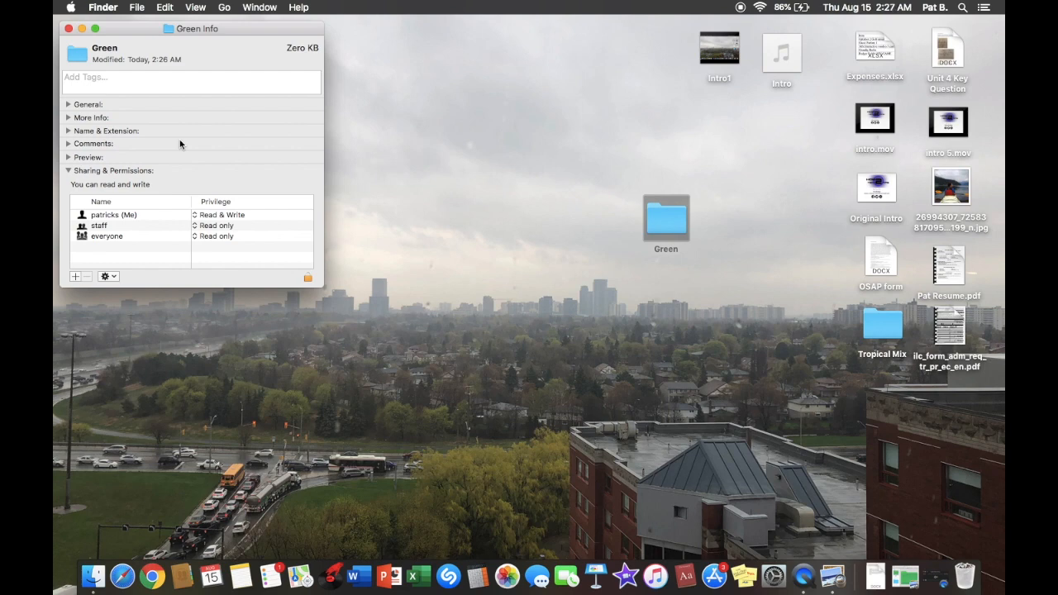
pyautogui.moveTo(79, 59)
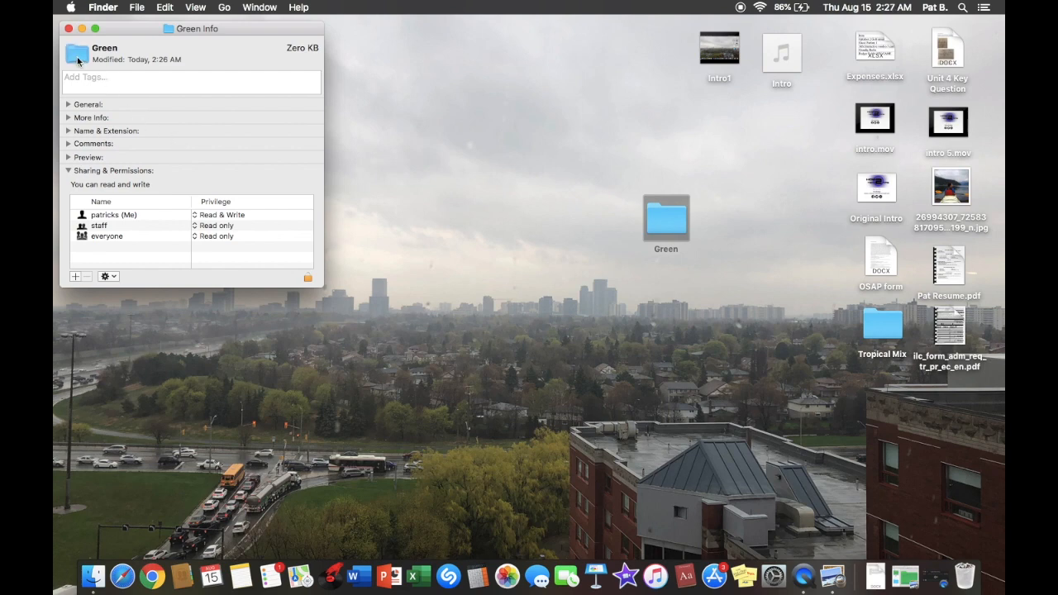
pyautogui.moveTo(165, 7)
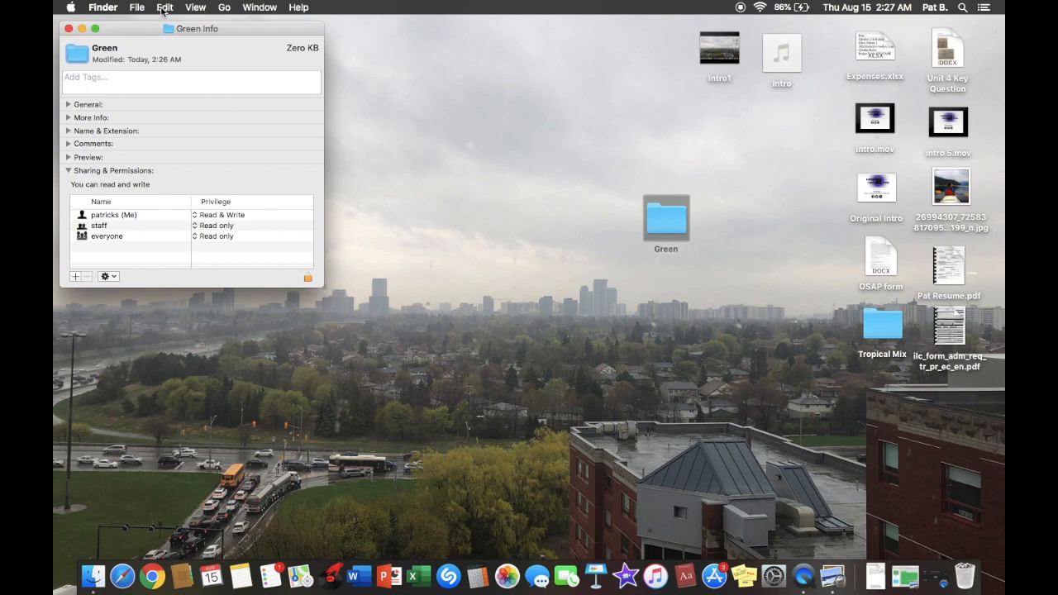
pyautogui.click(166, 7)
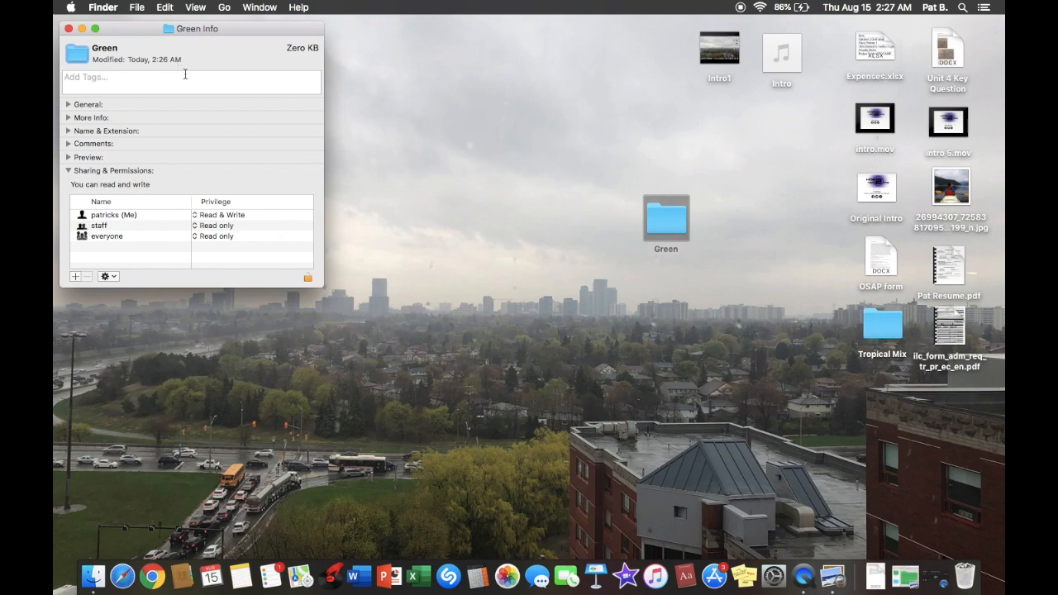
pyautogui.moveTo(344, 185)
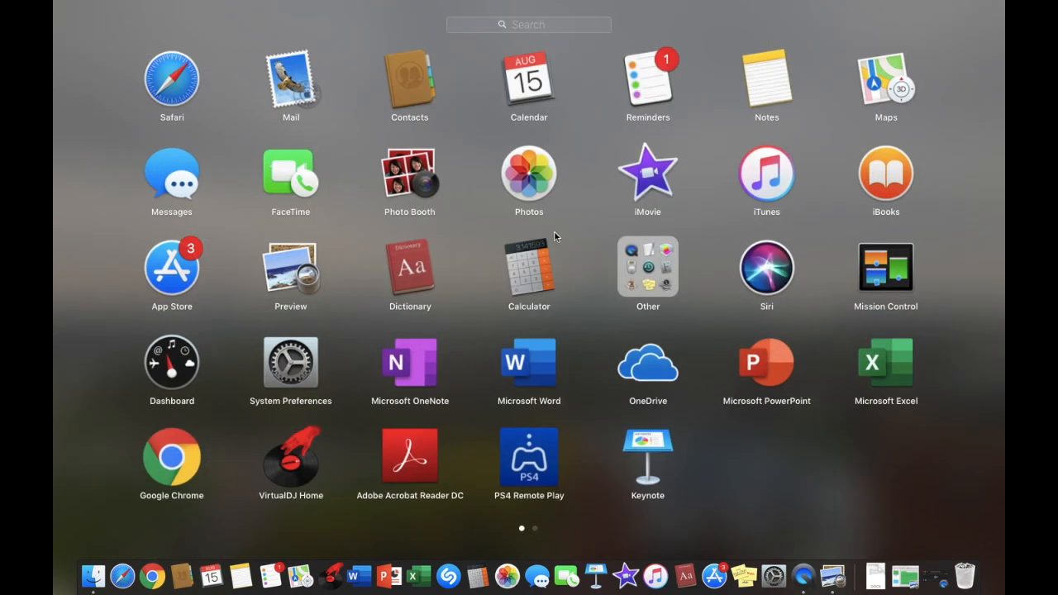
pyautogui.moveTo(320, 278)
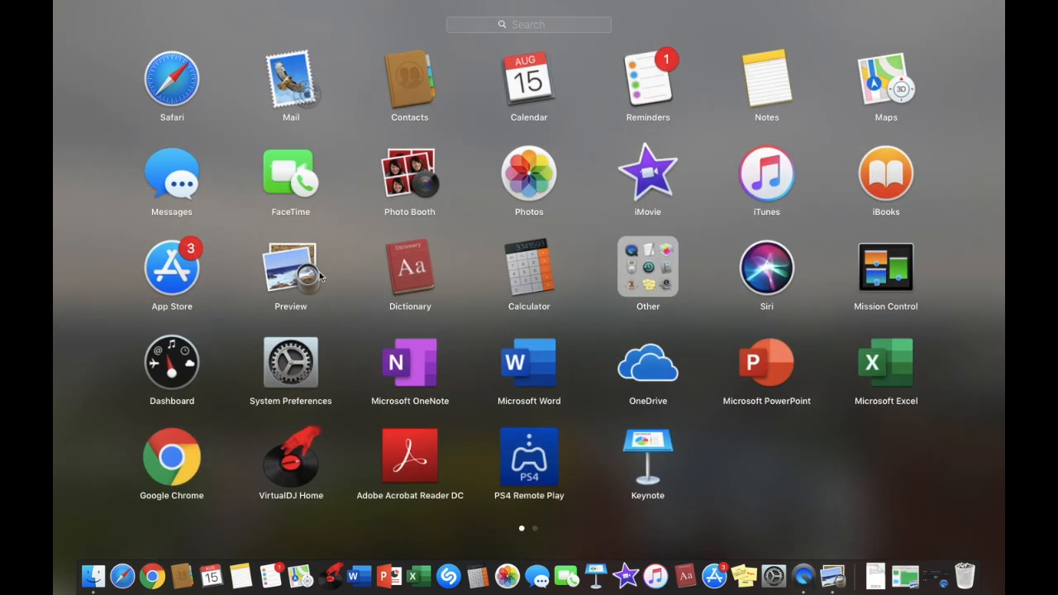
pyautogui.moveTo(291, 276)
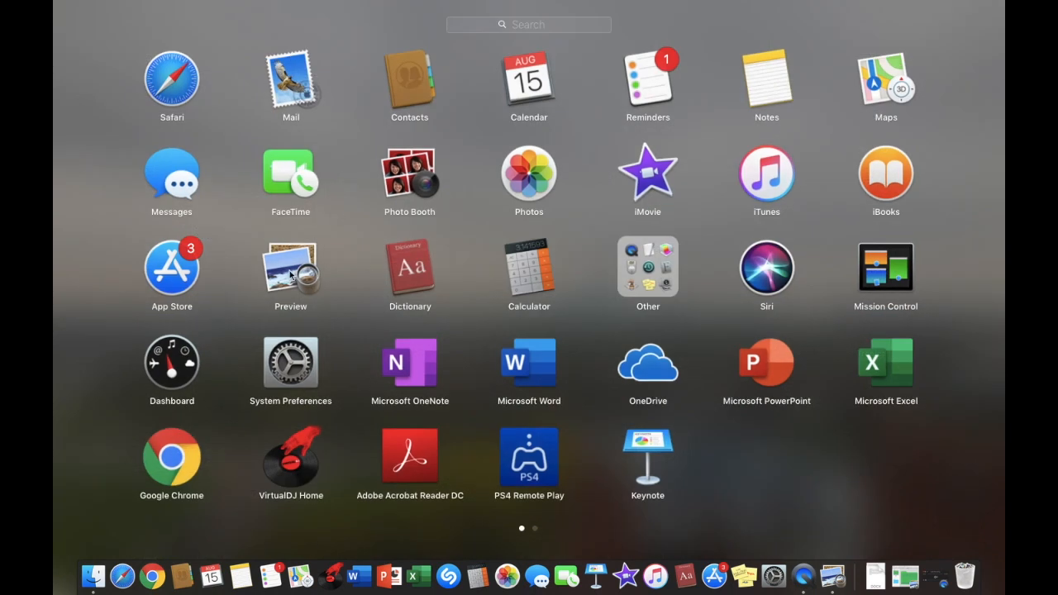
# Launch the Preview app from Launchpad
pyautogui.click(291, 274)
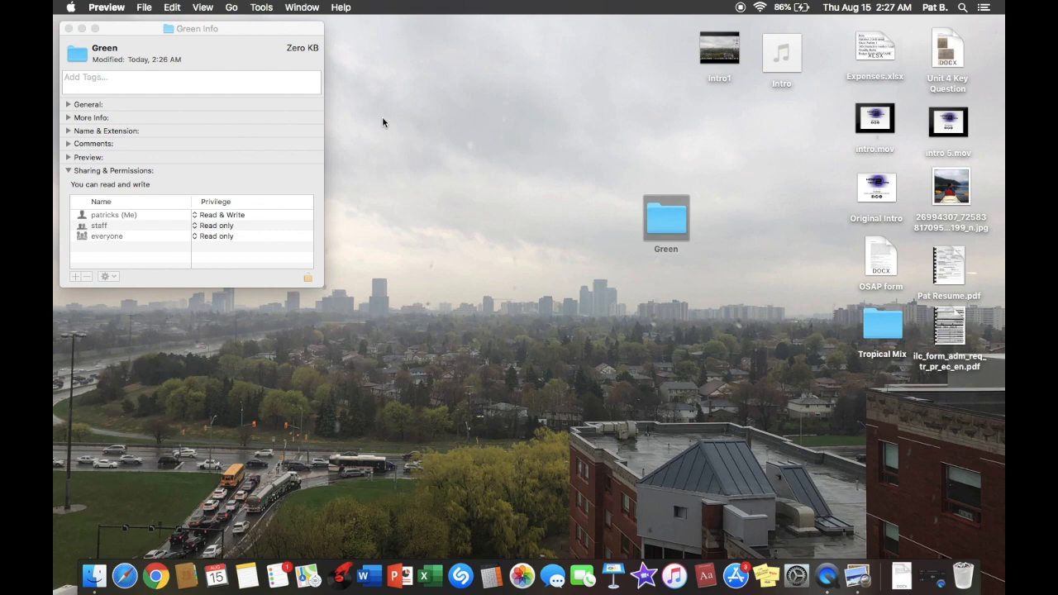
# Create a new untitled Preview image from the clipboard's folder icon
pyautogui.click(144, 6)
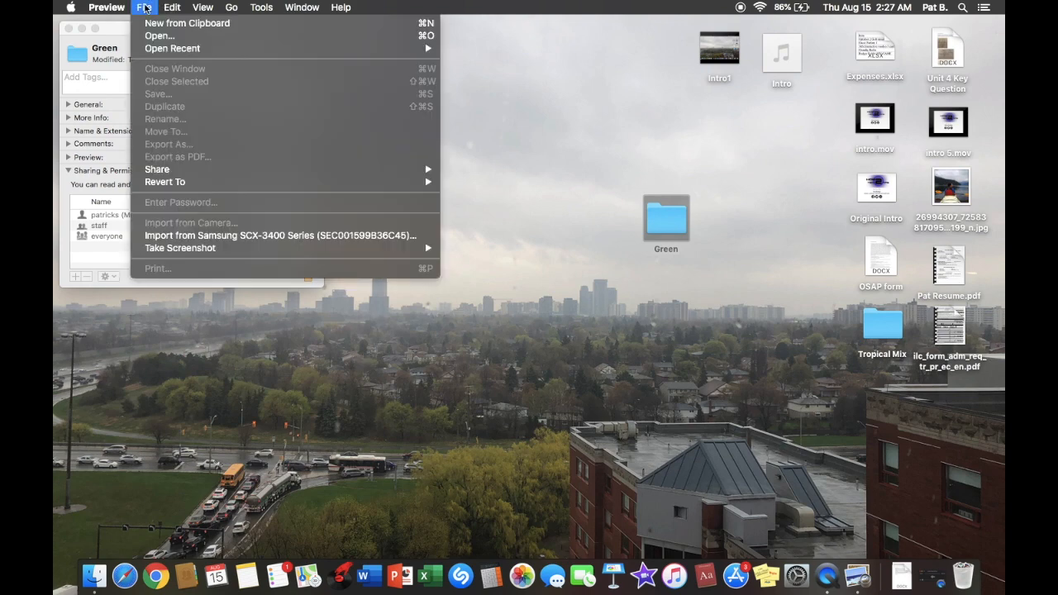
pyautogui.moveTo(187, 24)
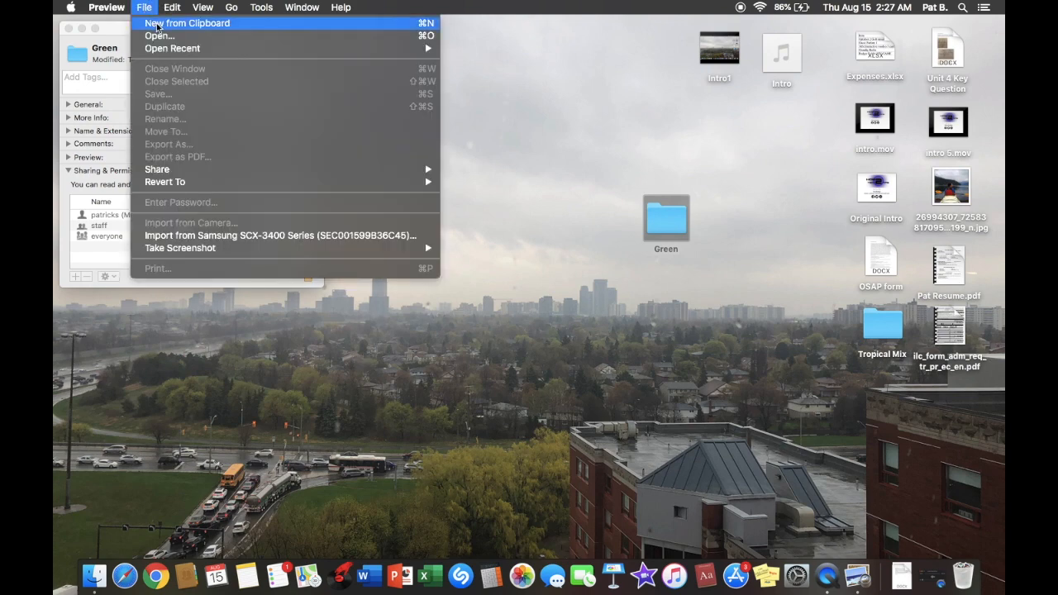
pyautogui.click(187, 23)
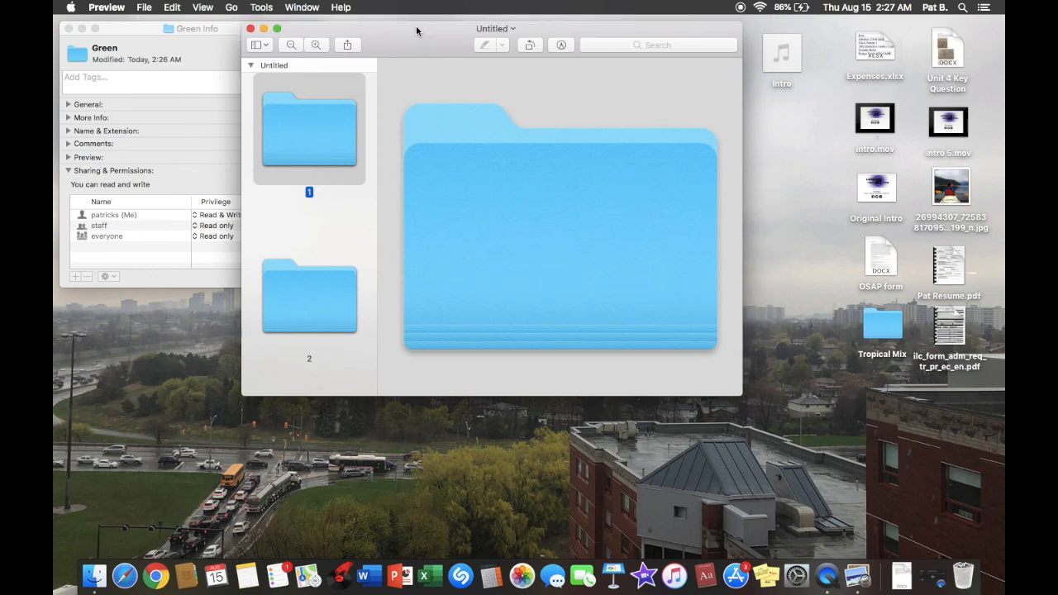
# Reveal the markup toolbar and bring up the Adjust Color panel for the folder image
pyautogui.moveTo(493, 28); pyautogui.dragTo(466, 37)
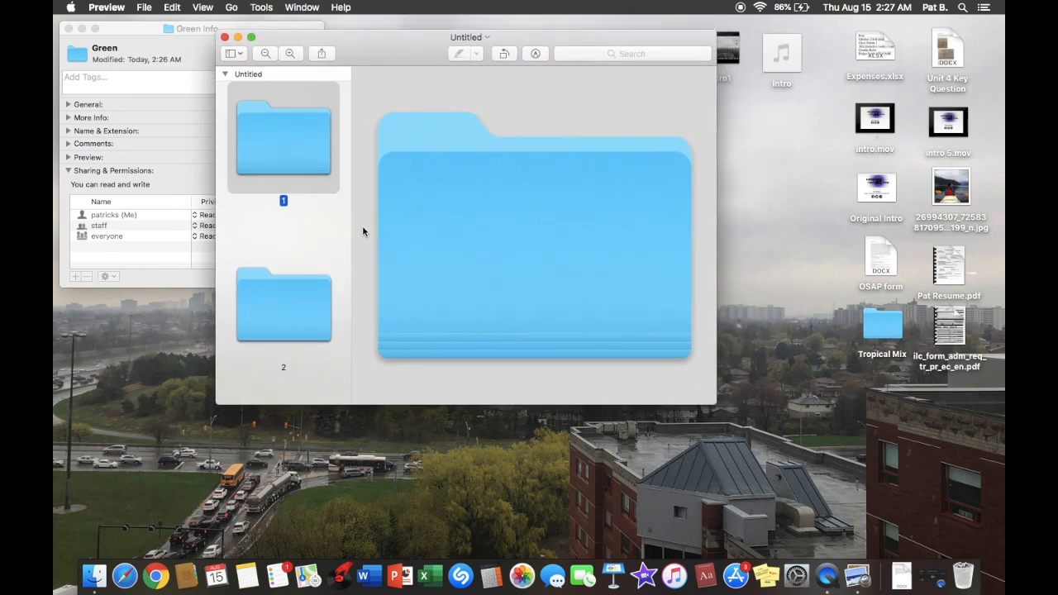
pyautogui.moveTo(532, 261)
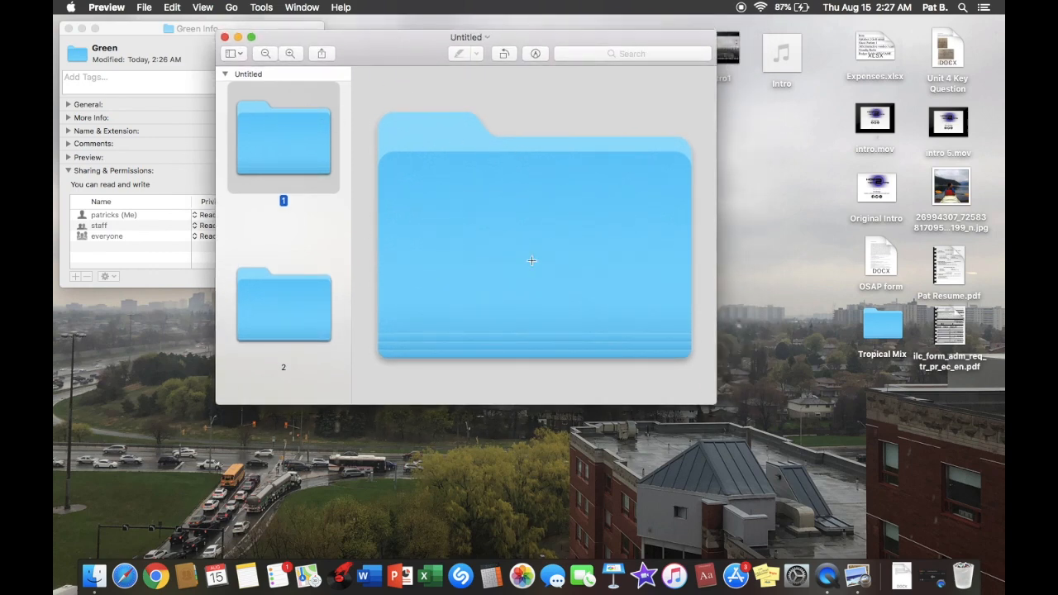
pyautogui.moveTo(434, 126)
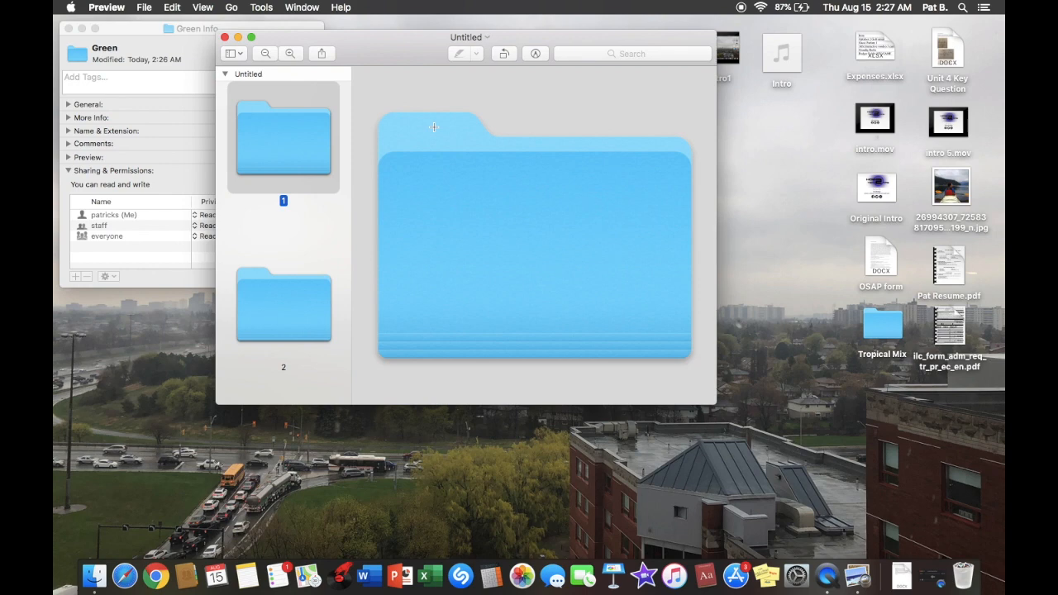
pyautogui.moveTo(537, 63)
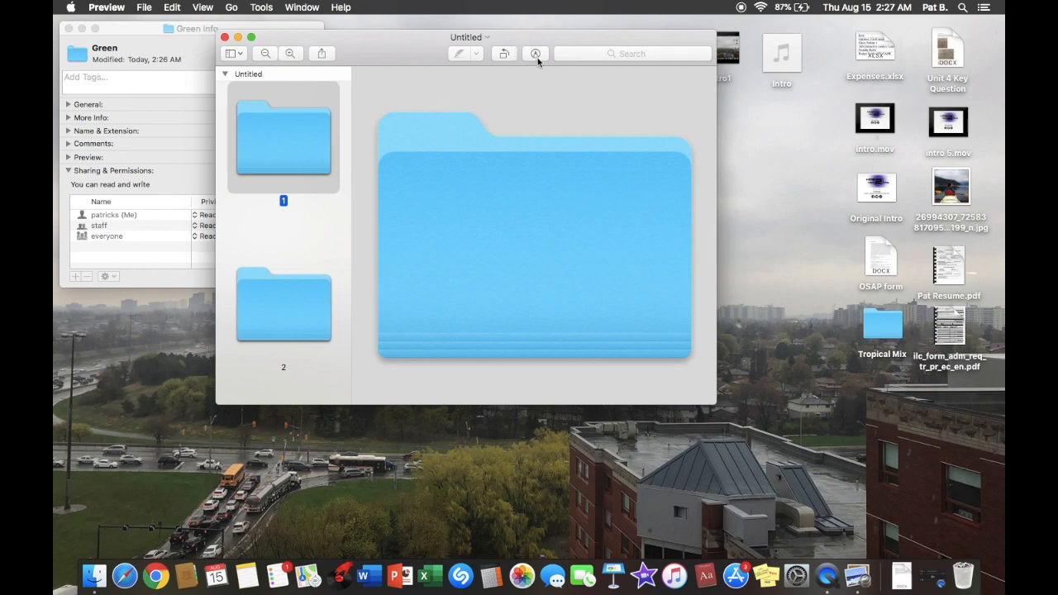
pyautogui.moveTo(536, 52)
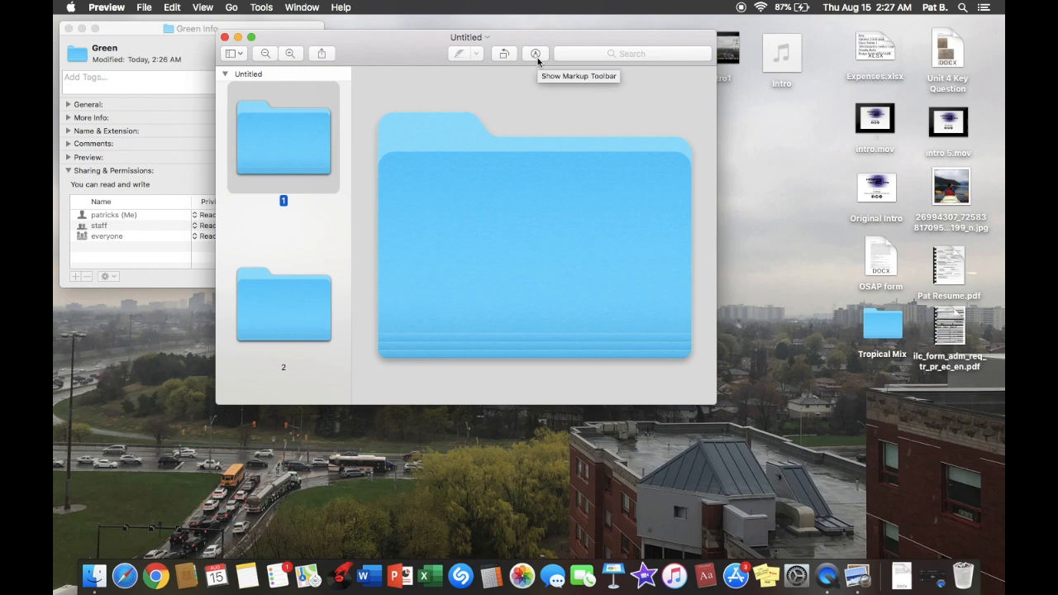
pyautogui.click(536, 53)
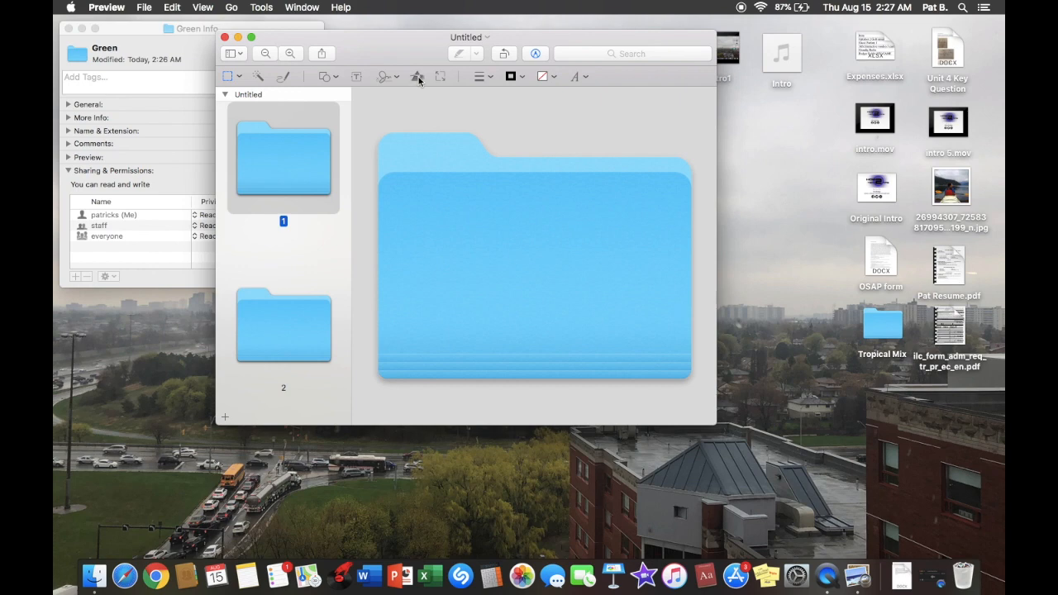
pyautogui.click(417, 76)
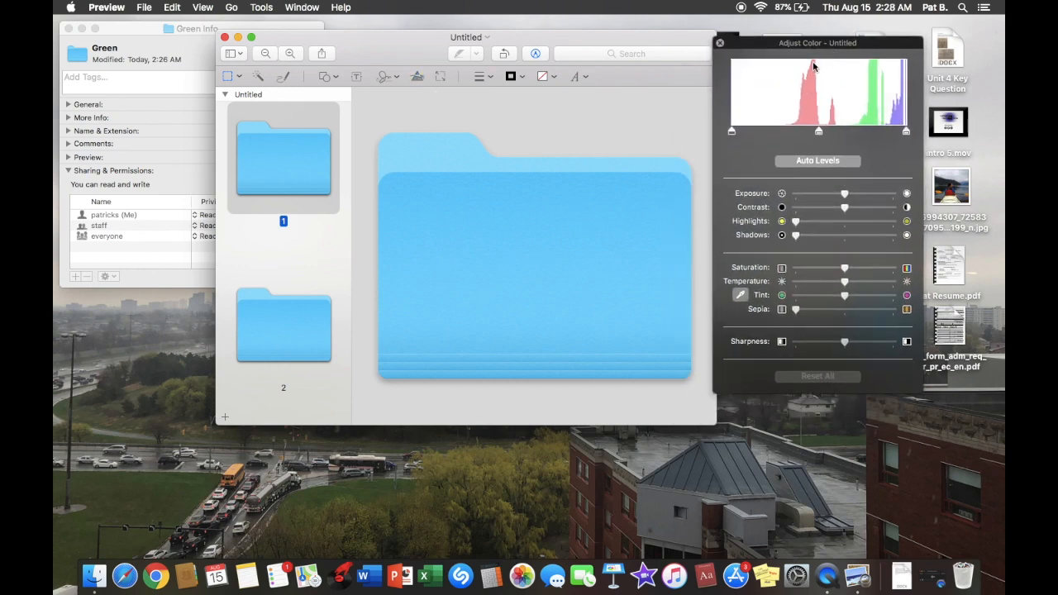
# Adjust exposure, highlights, shadows, temperature and tint until the folder turns green, then close the panel
pyautogui.moveTo(843, 193); pyautogui.dragTo(836, 193)
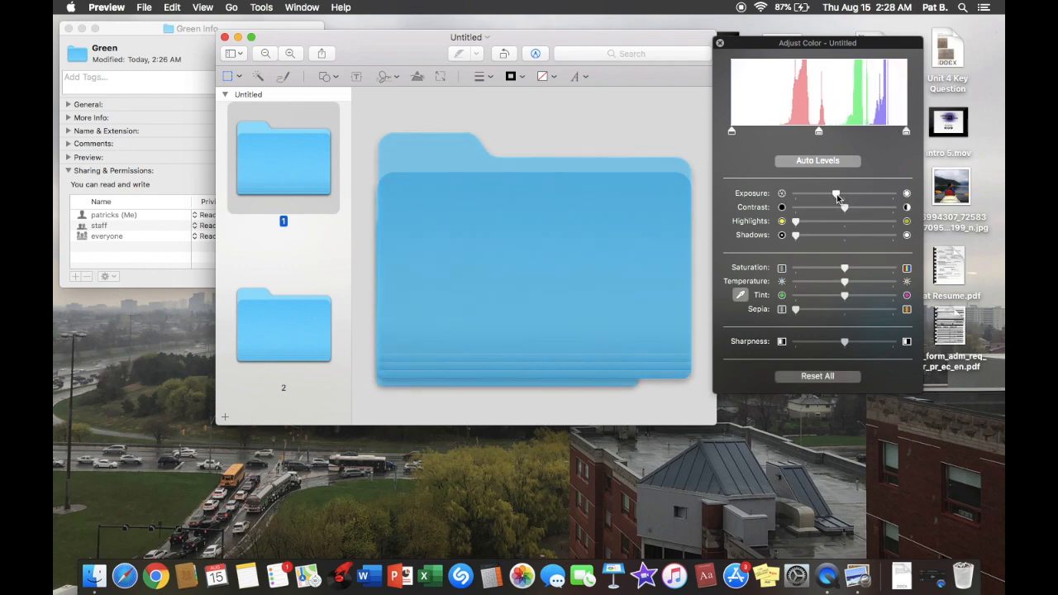
pyautogui.moveTo(837, 193); pyautogui.dragTo(830, 194)
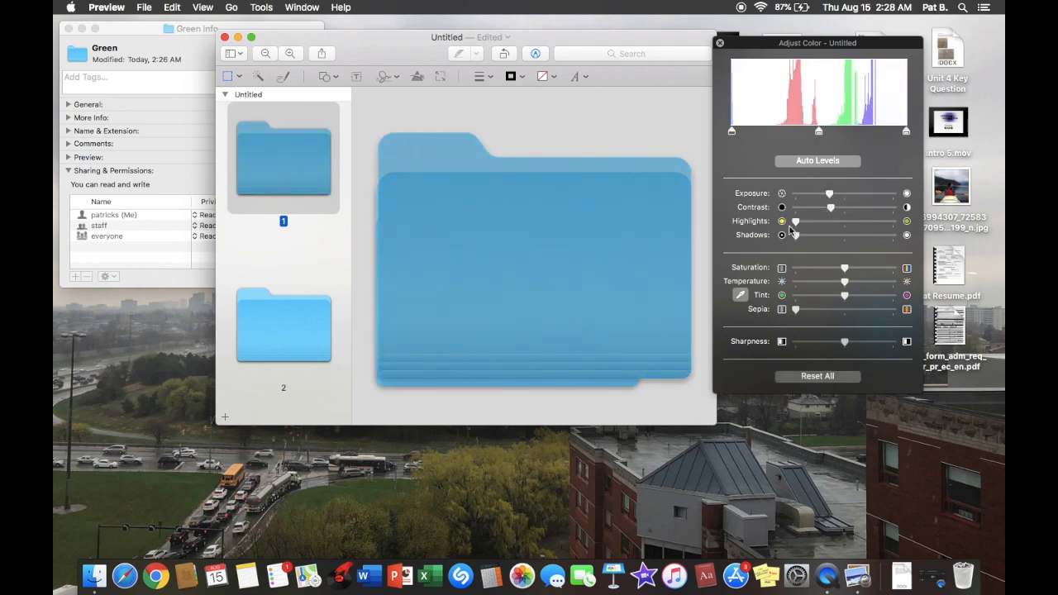
pyautogui.moveTo(795, 221); pyautogui.dragTo(893, 221)
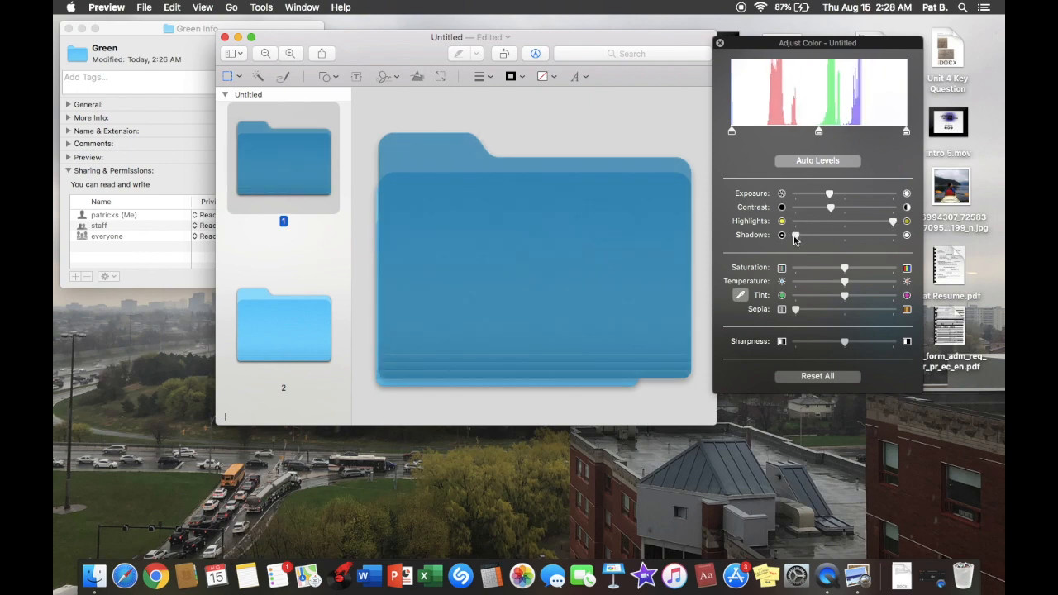
pyautogui.moveTo(835, 278)
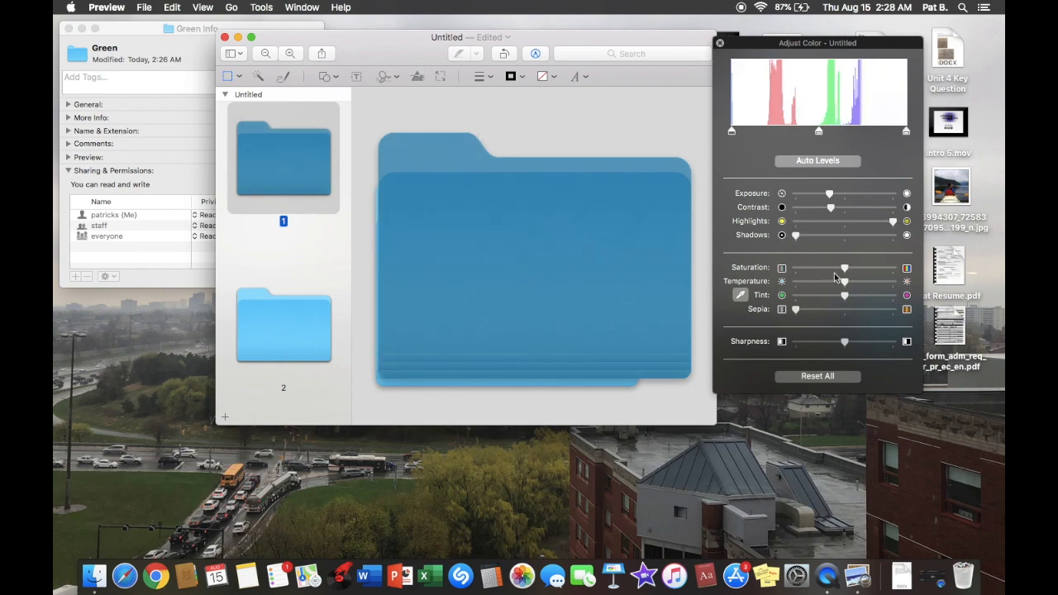
pyautogui.moveTo(843, 281); pyautogui.dragTo(892, 281)
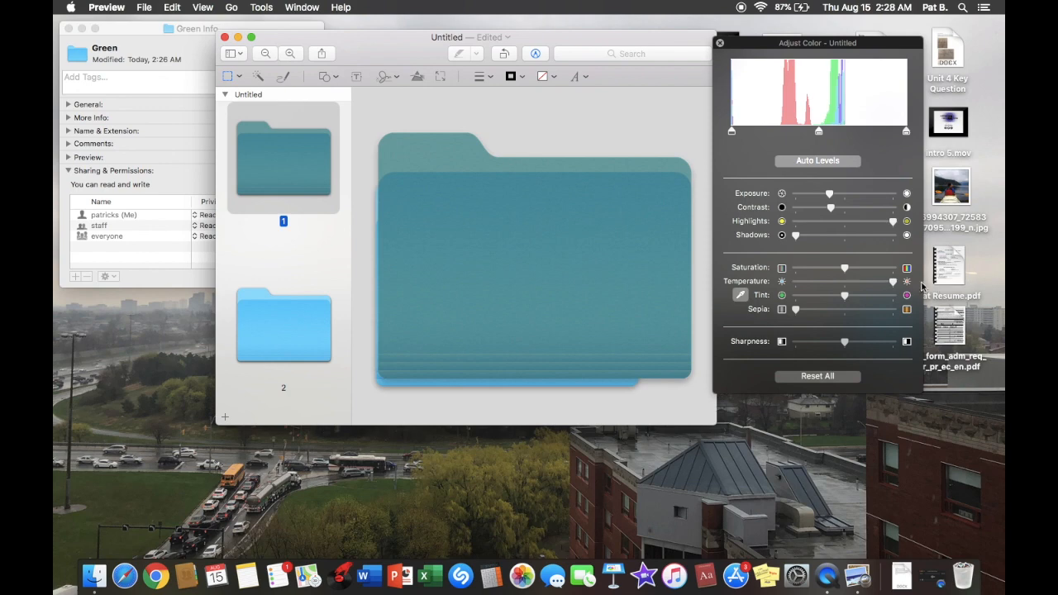
pyautogui.moveTo(843, 294); pyautogui.dragTo(795, 294)
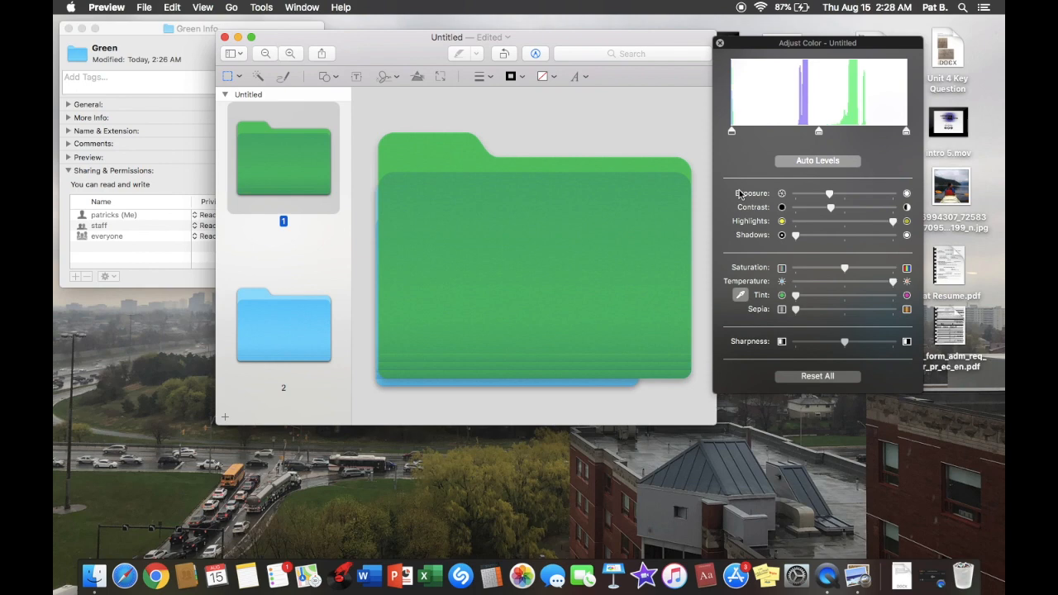
pyautogui.moveTo(724, 43)
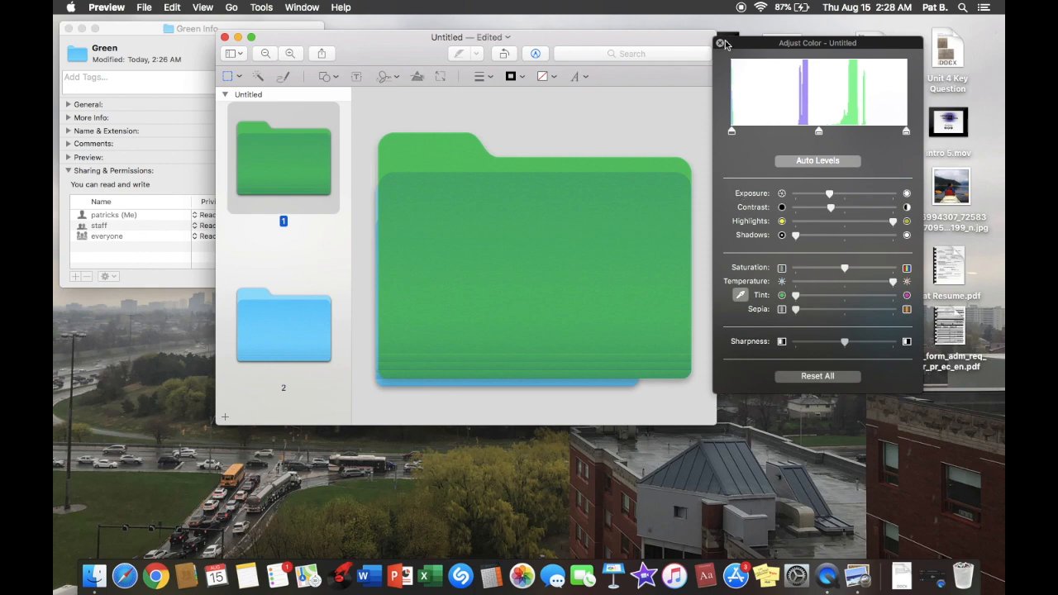
pyautogui.click(721, 43)
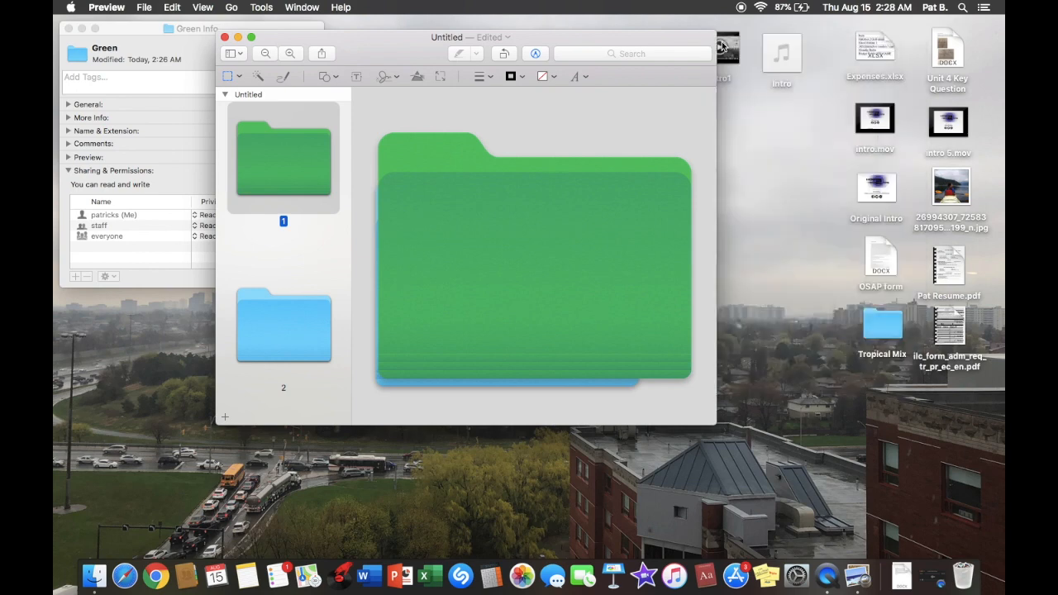
pyautogui.moveTo(364, 116)
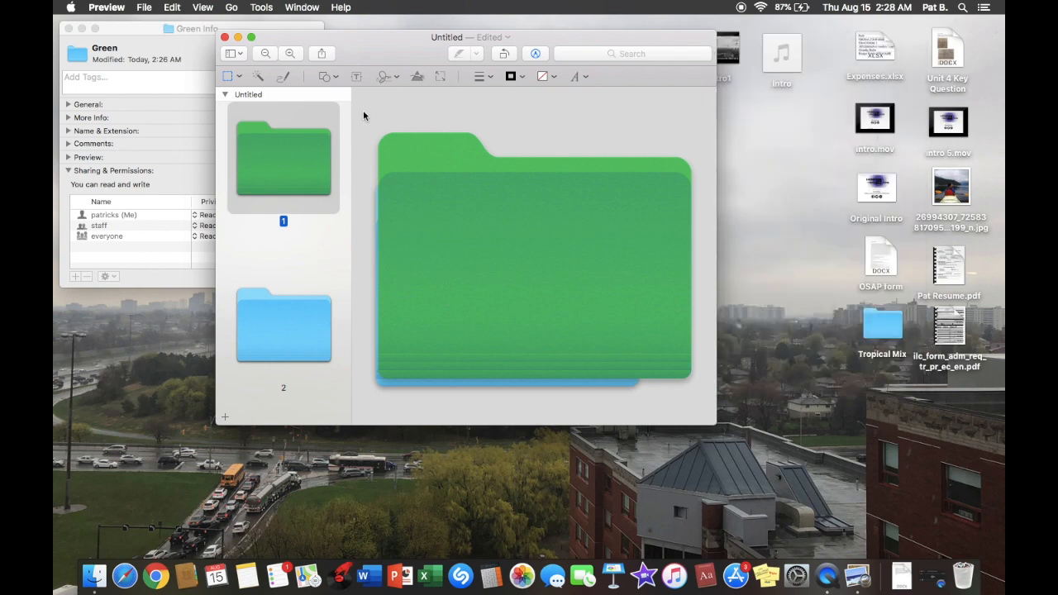
pyautogui.moveTo(327, 92)
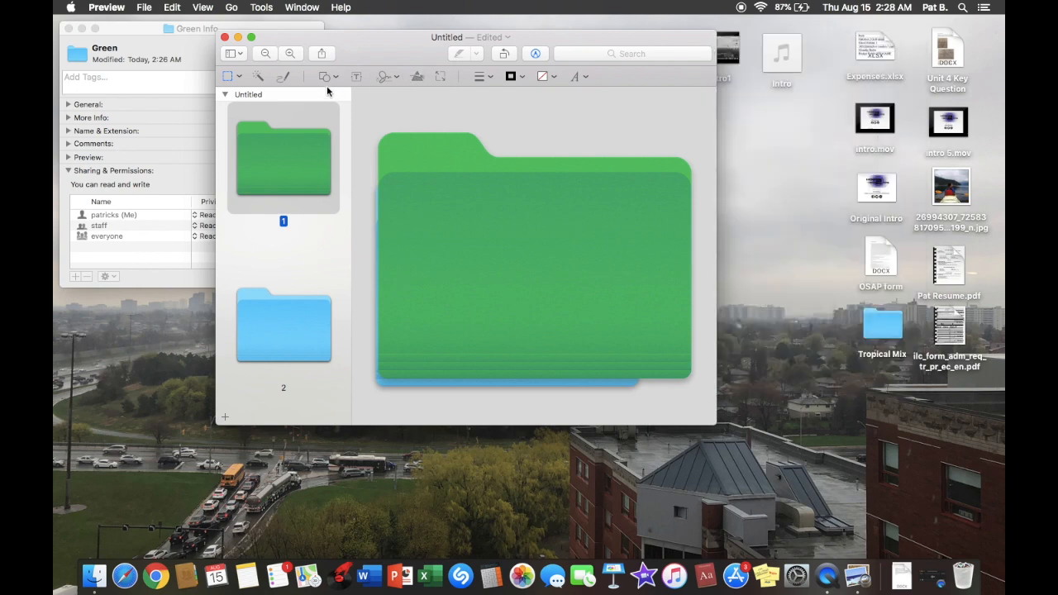
pyautogui.moveTo(372, 118)
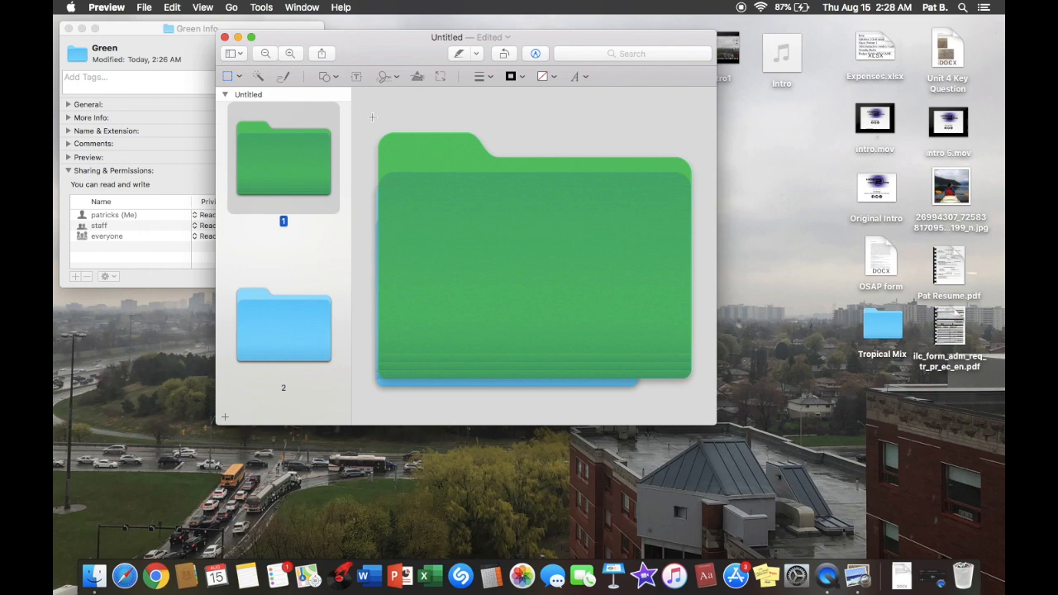
pyautogui.moveTo(367, 113)
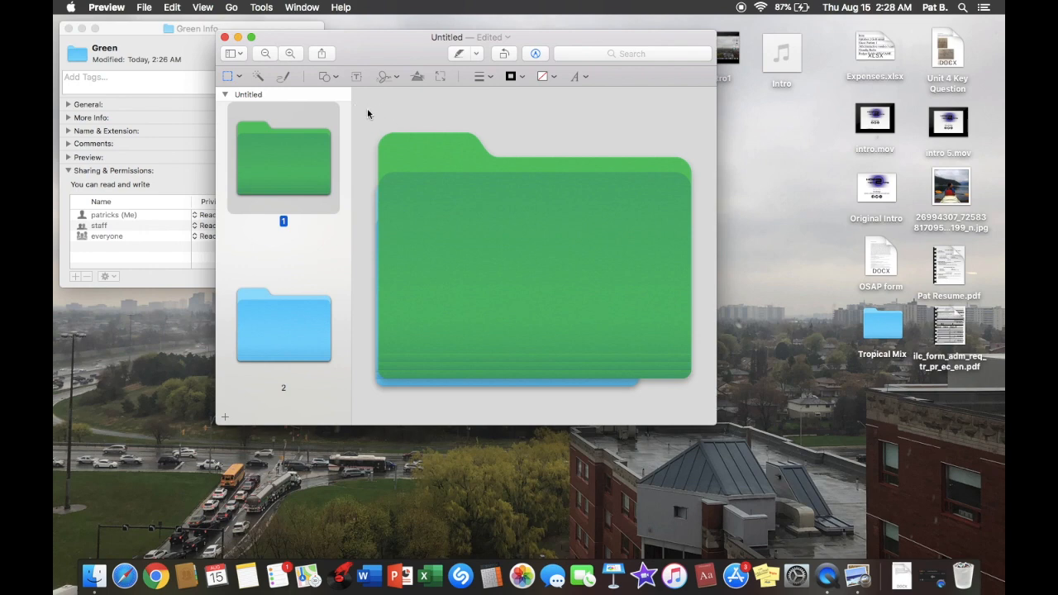
pyautogui.moveTo(459, 228)
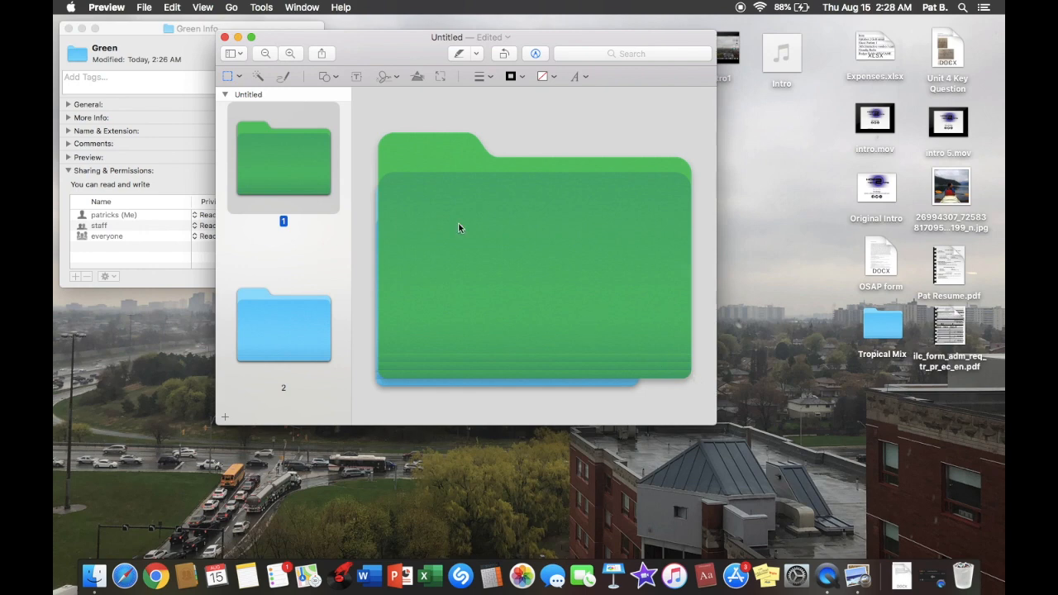
pyautogui.moveTo(369, 118)
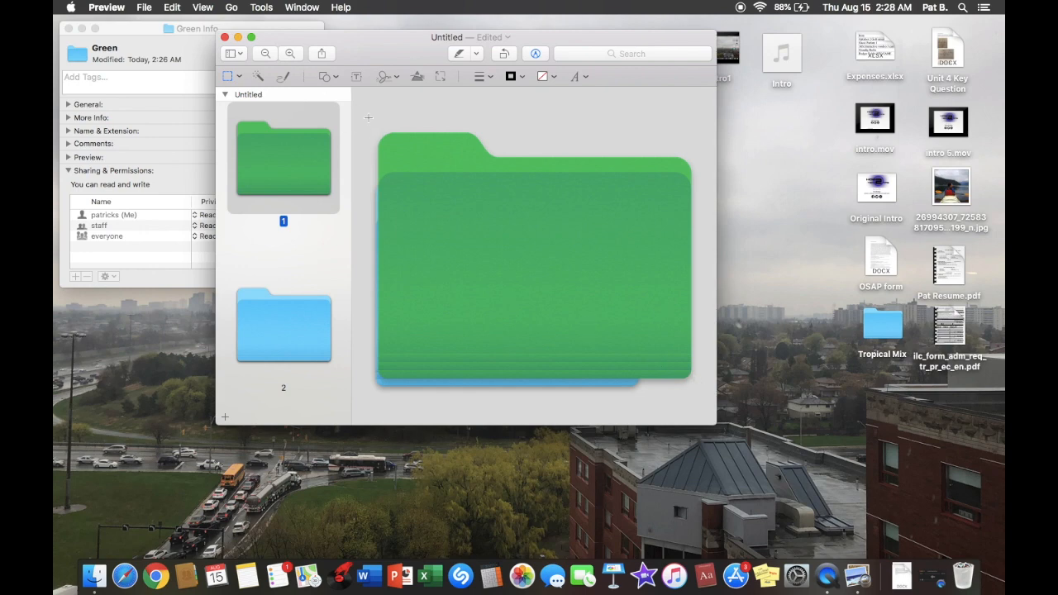
# Select a rectangle covering the whole green folder image and copy it
pyautogui.moveTo(369, 116); pyautogui.dragTo(679, 379)
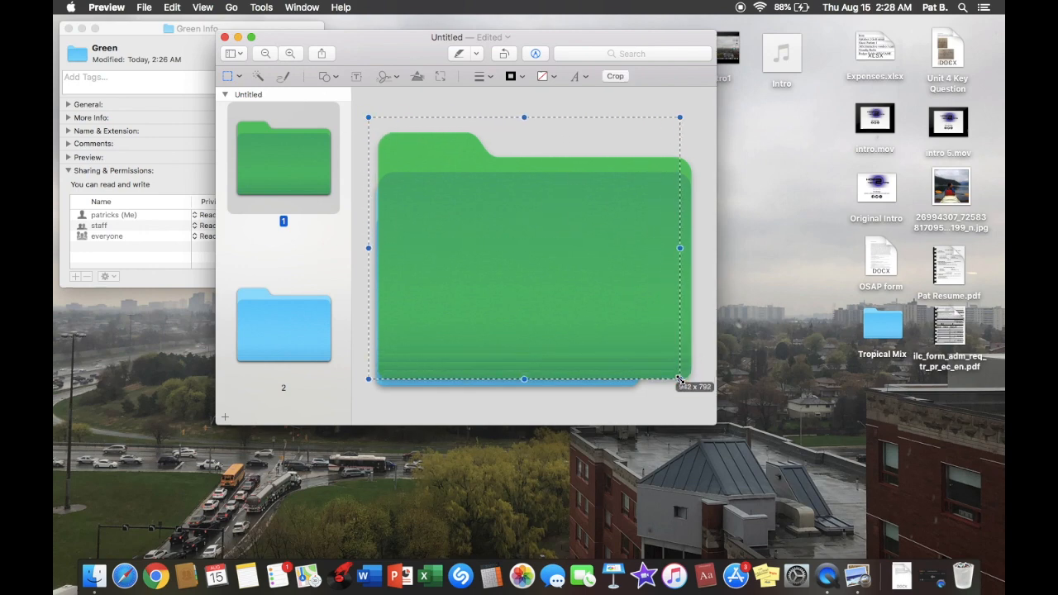
pyautogui.moveTo(679, 378); pyautogui.dragTo(698, 397)
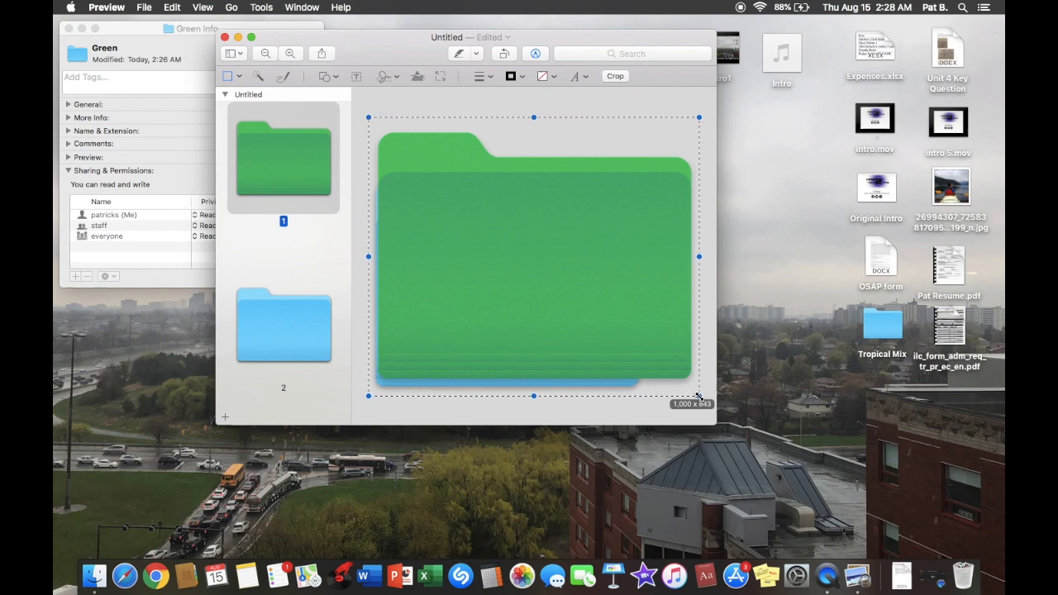
pyautogui.moveTo(542, 189)
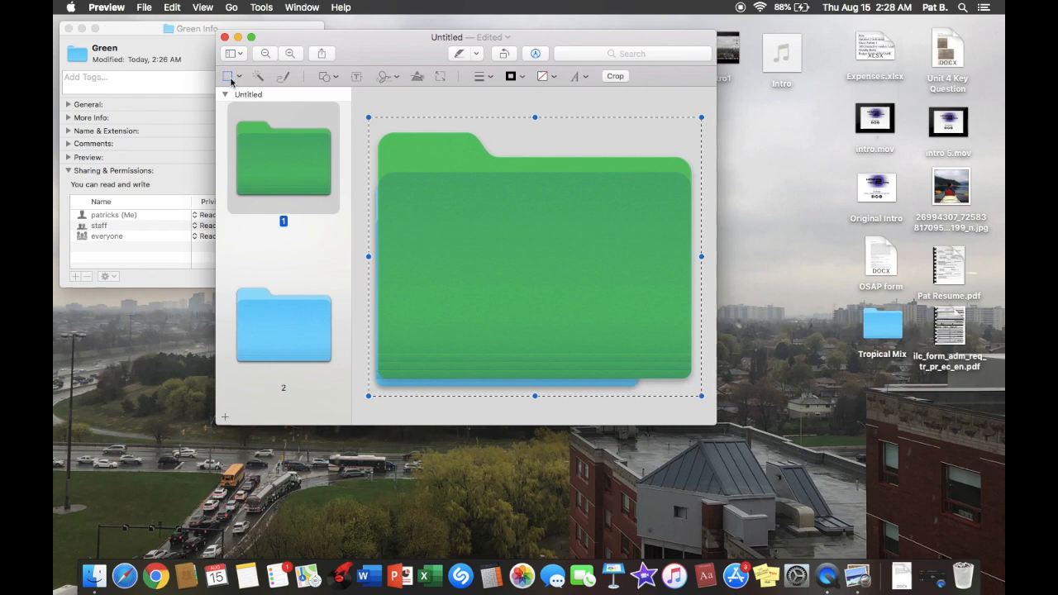
pyautogui.moveTo(230, 76)
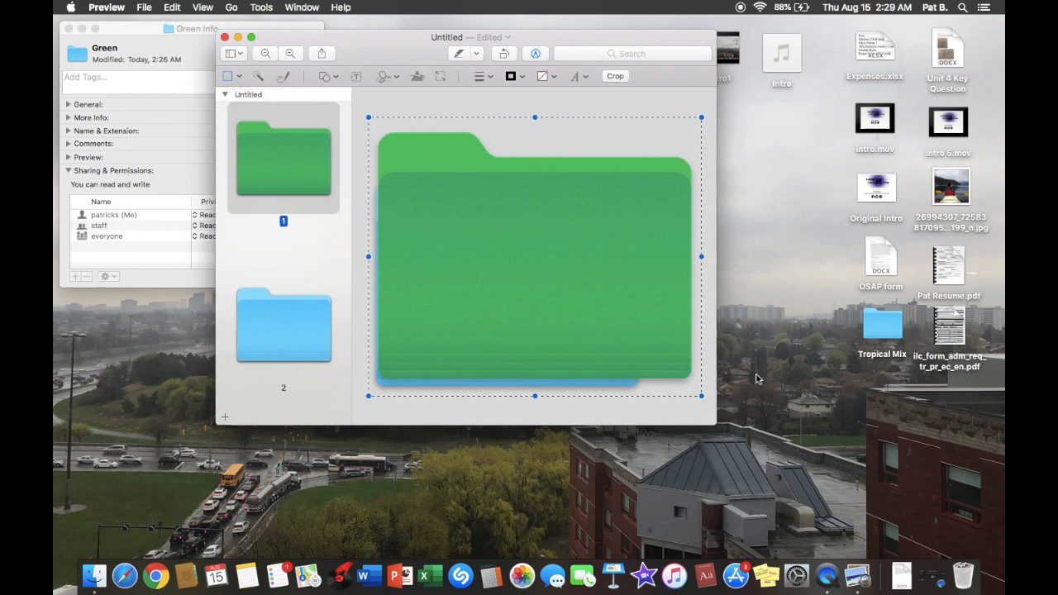
pyautogui.moveTo(450, 263)
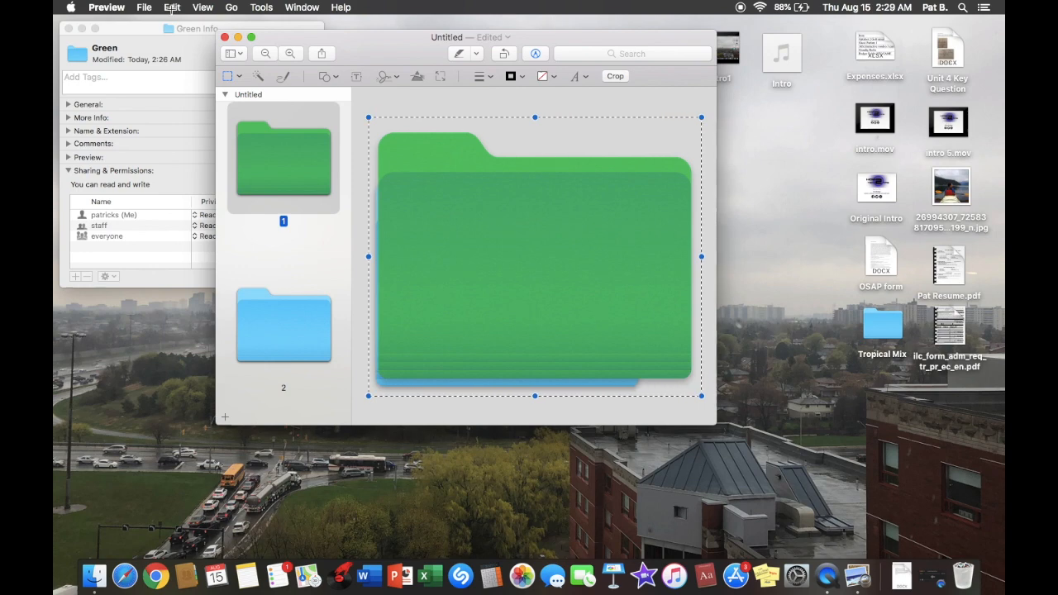
pyautogui.click(172, 6)
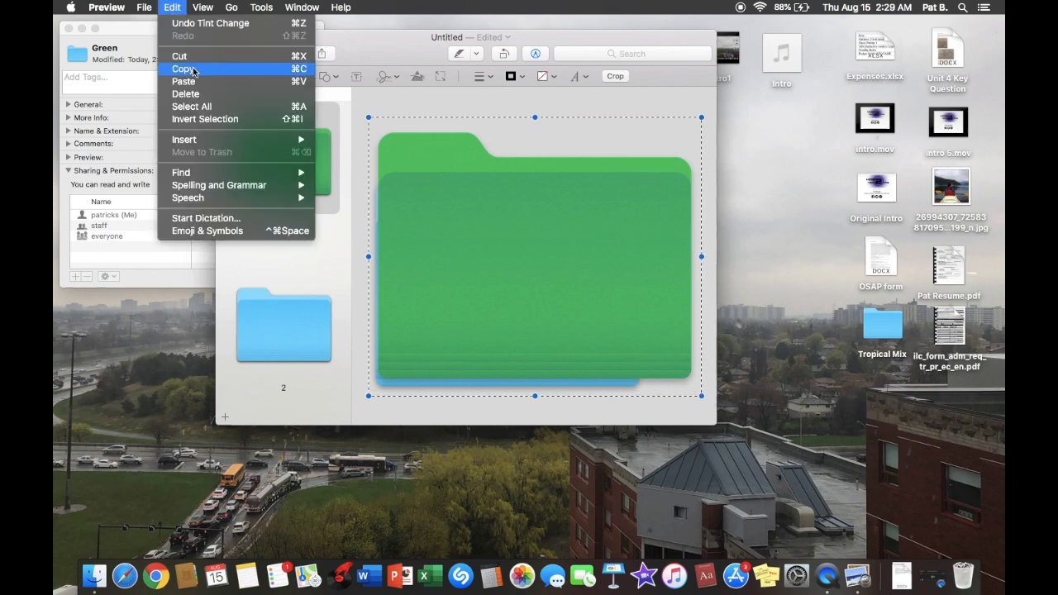
pyautogui.click(183, 70)
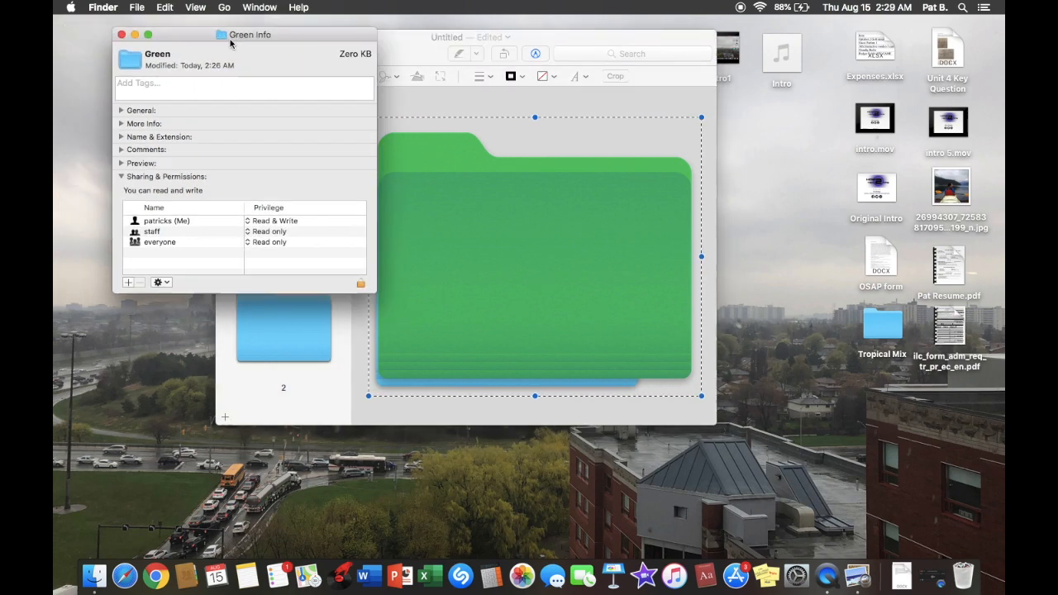
# Move the Green info window aside and bring up Edit to paste the green icon
pyautogui.moveTo(249, 33); pyautogui.dragTo(291, 47)
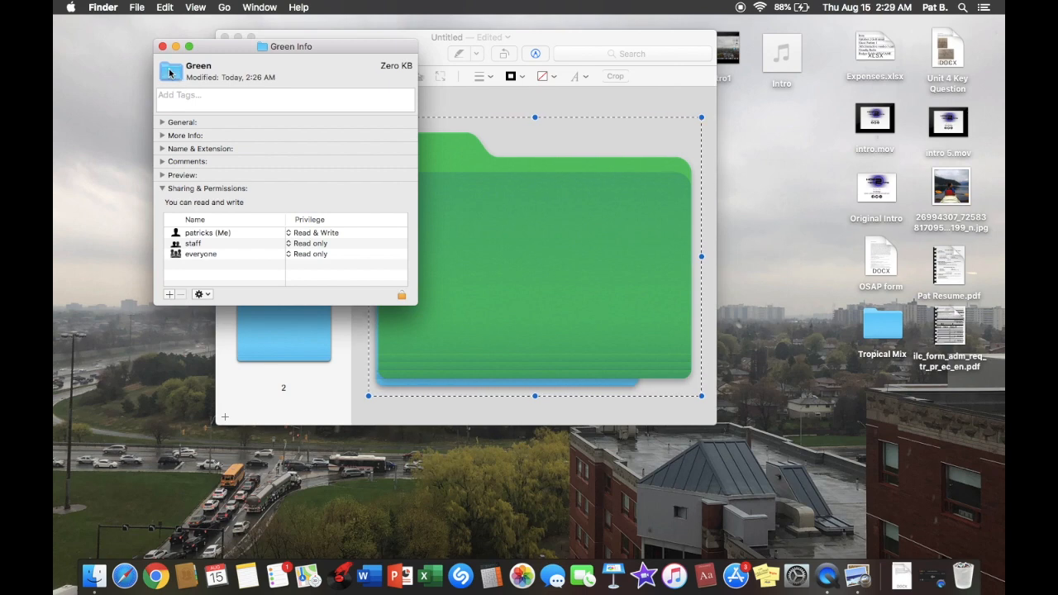
pyautogui.click(163, 6)
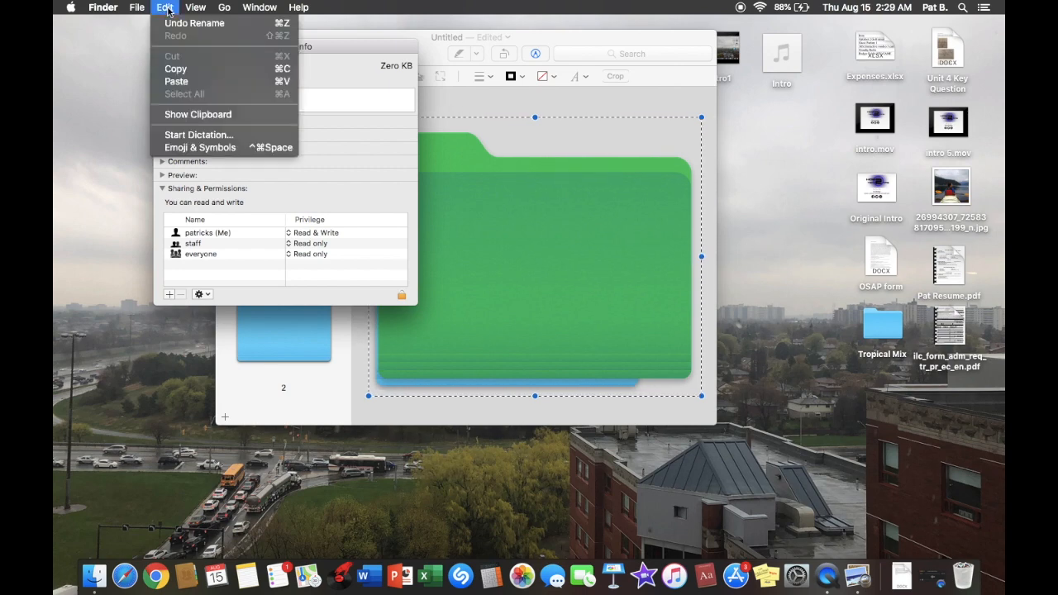
pyautogui.moveTo(175, 82)
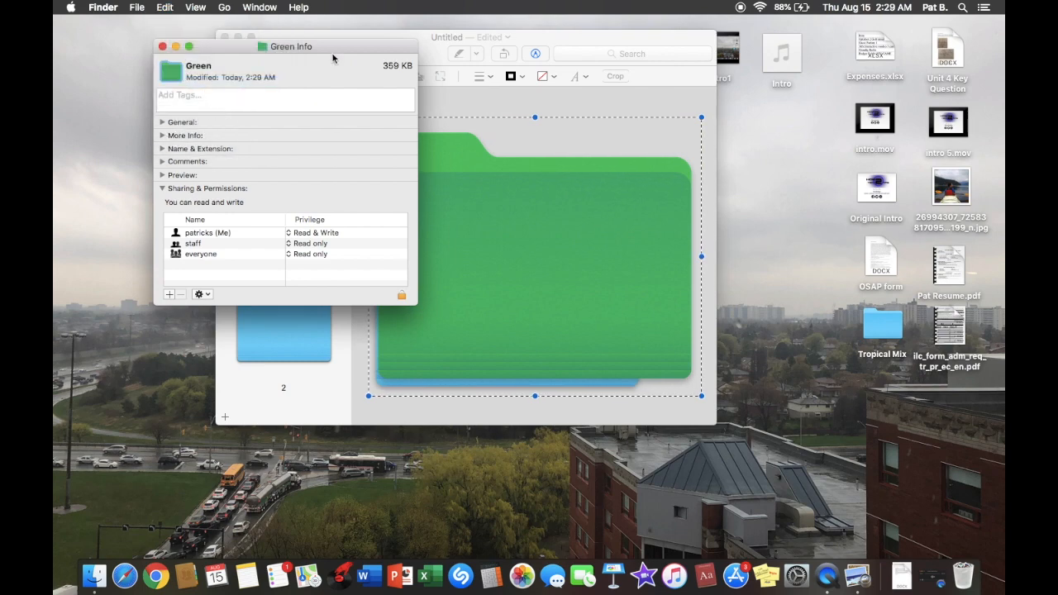
pyautogui.moveTo(296, 73)
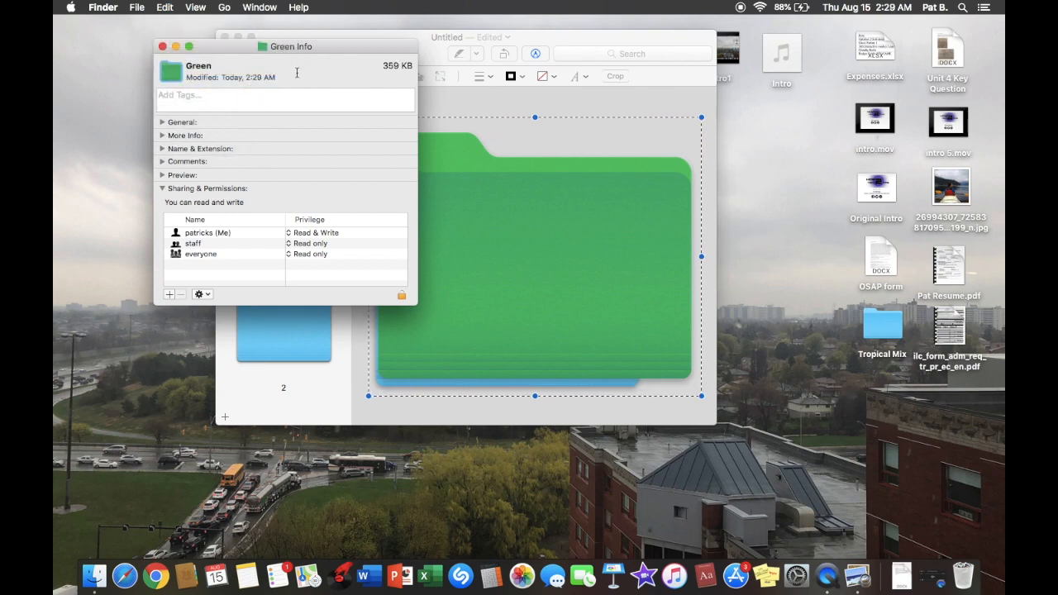
pyautogui.moveTo(235, 225)
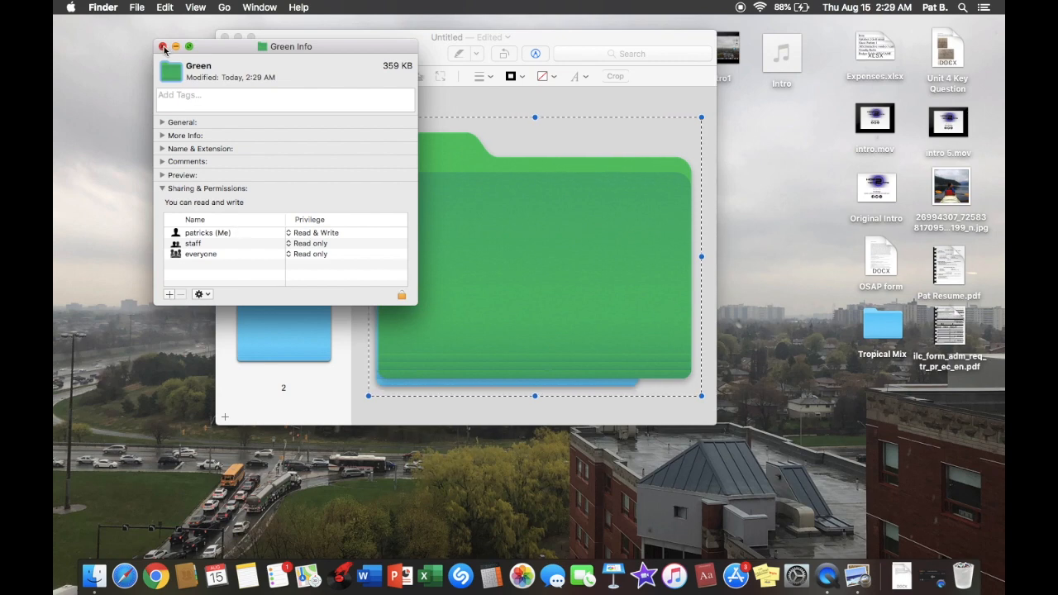
# Close the Green info window and delete the untitled Preview image without saving
pyautogui.click(162, 47)
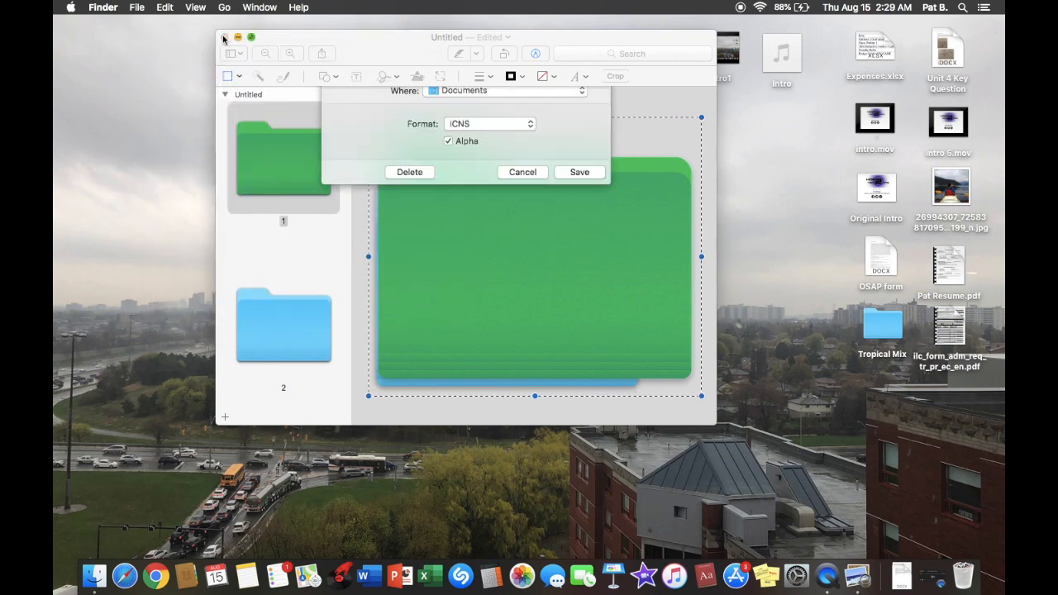
pyautogui.click(578, 172)
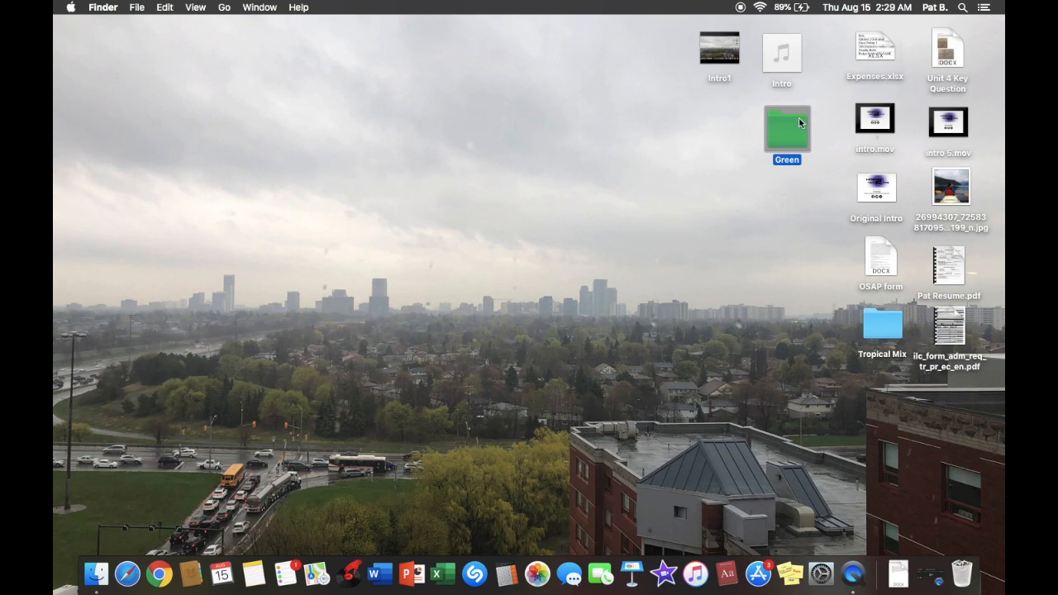
pyautogui.moveTo(791, 347)
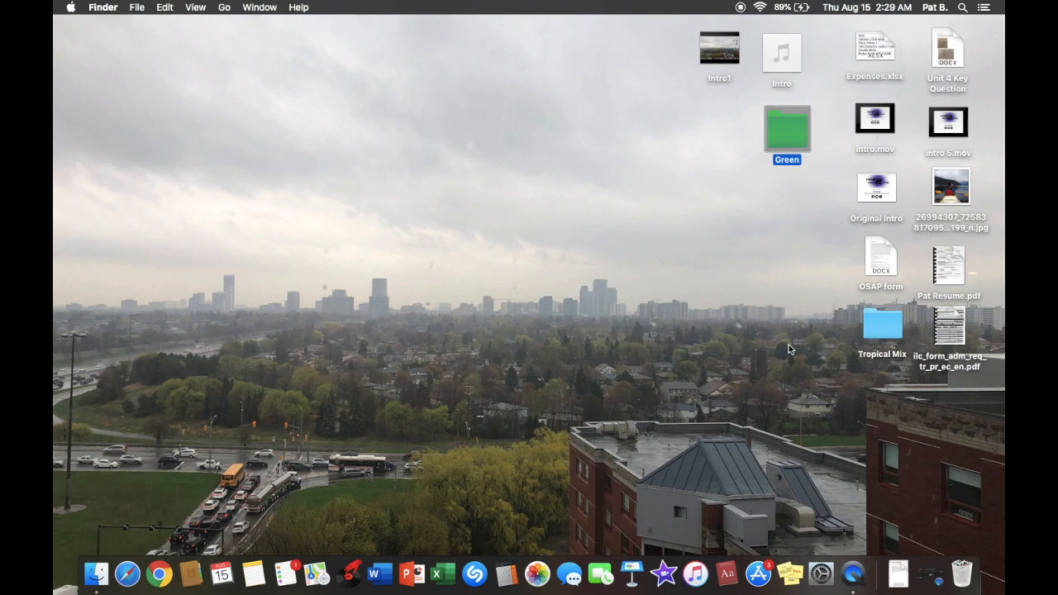